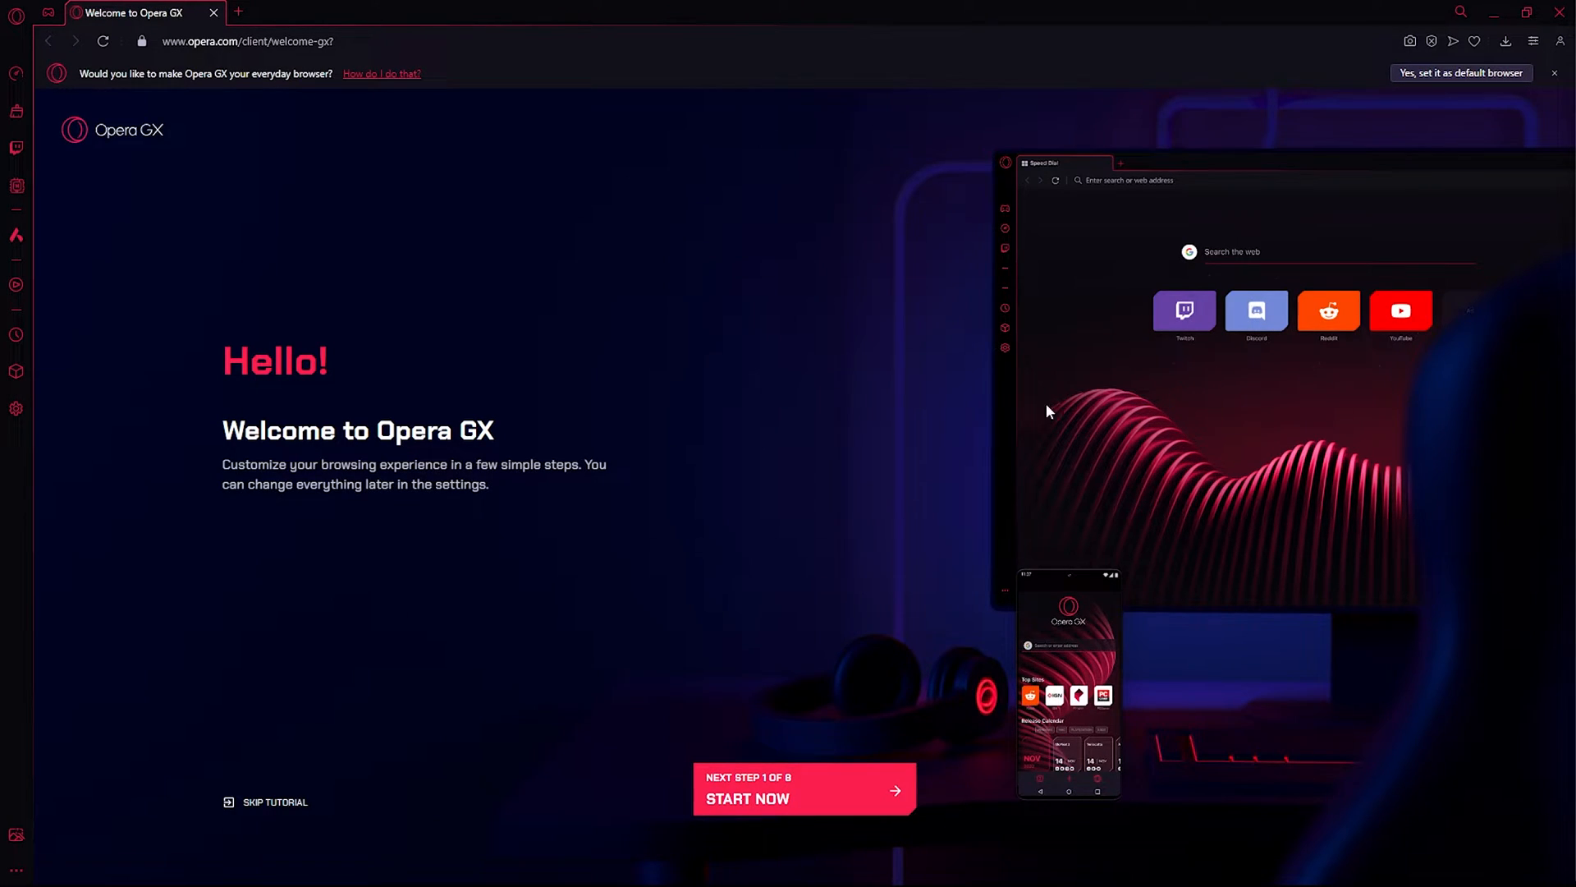
mouse_move(618, 231)
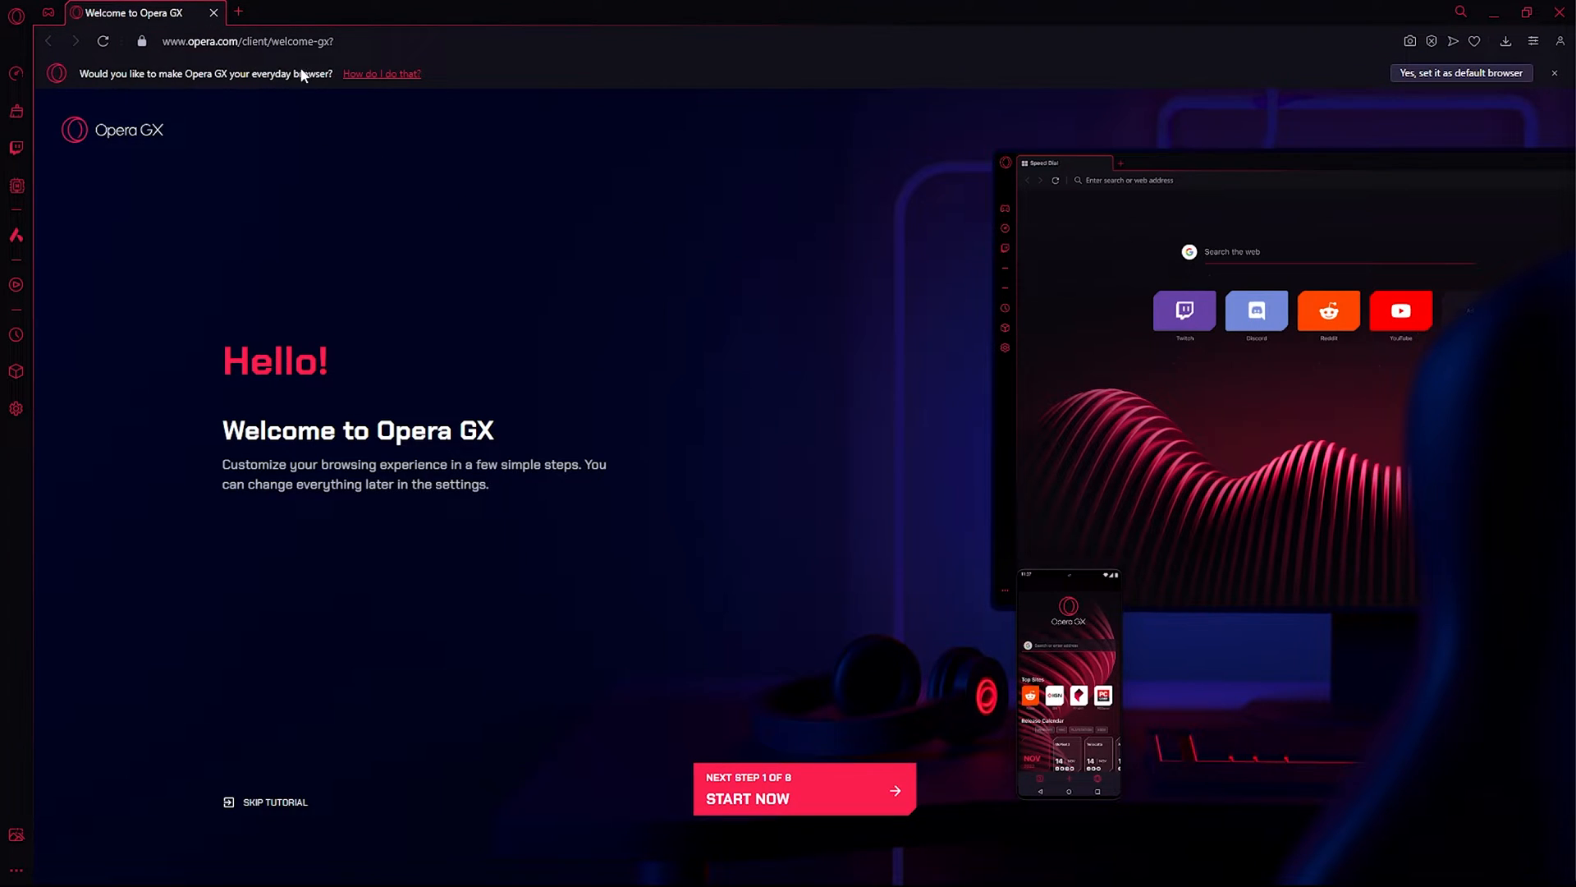
Start the Opera GX setup wizard and accept the default style and inventory settings
left_click(803, 789)
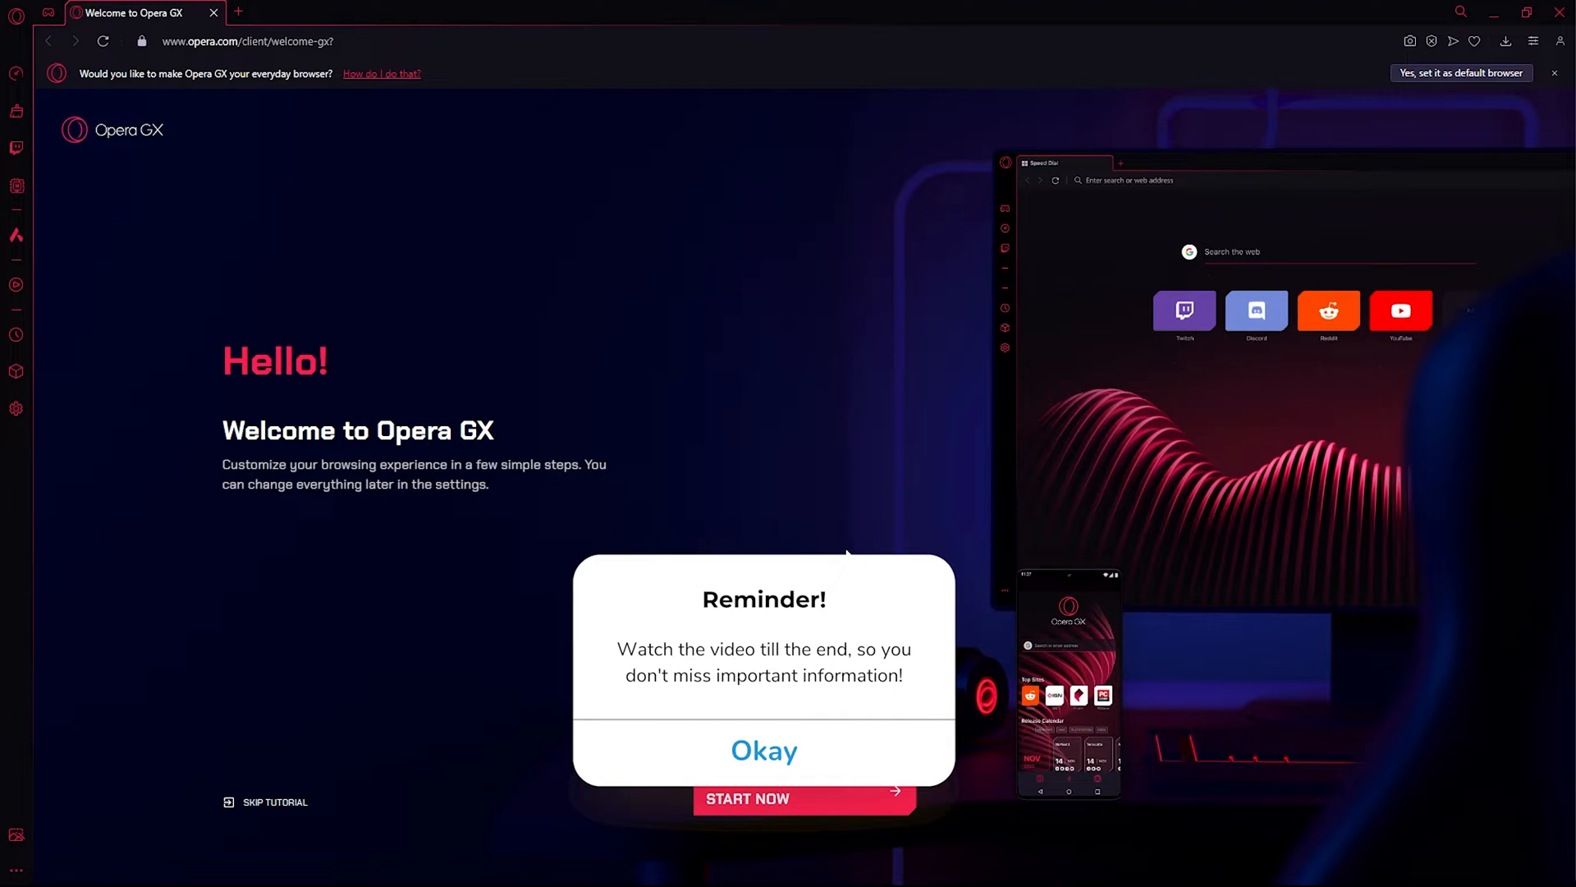
left_click(763, 749)
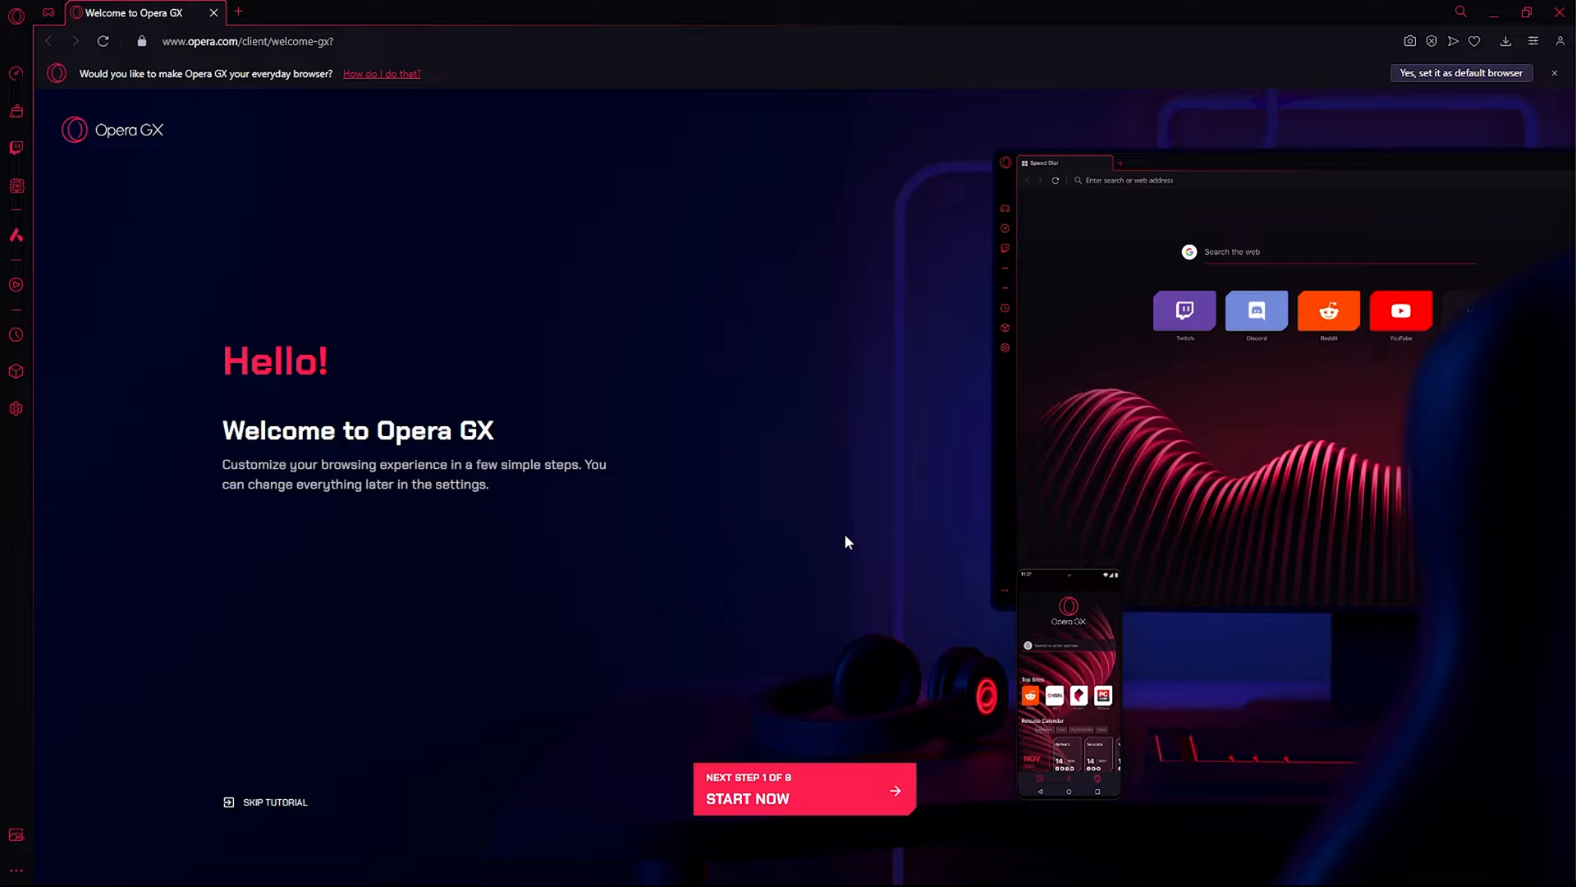
mouse_move(681, 348)
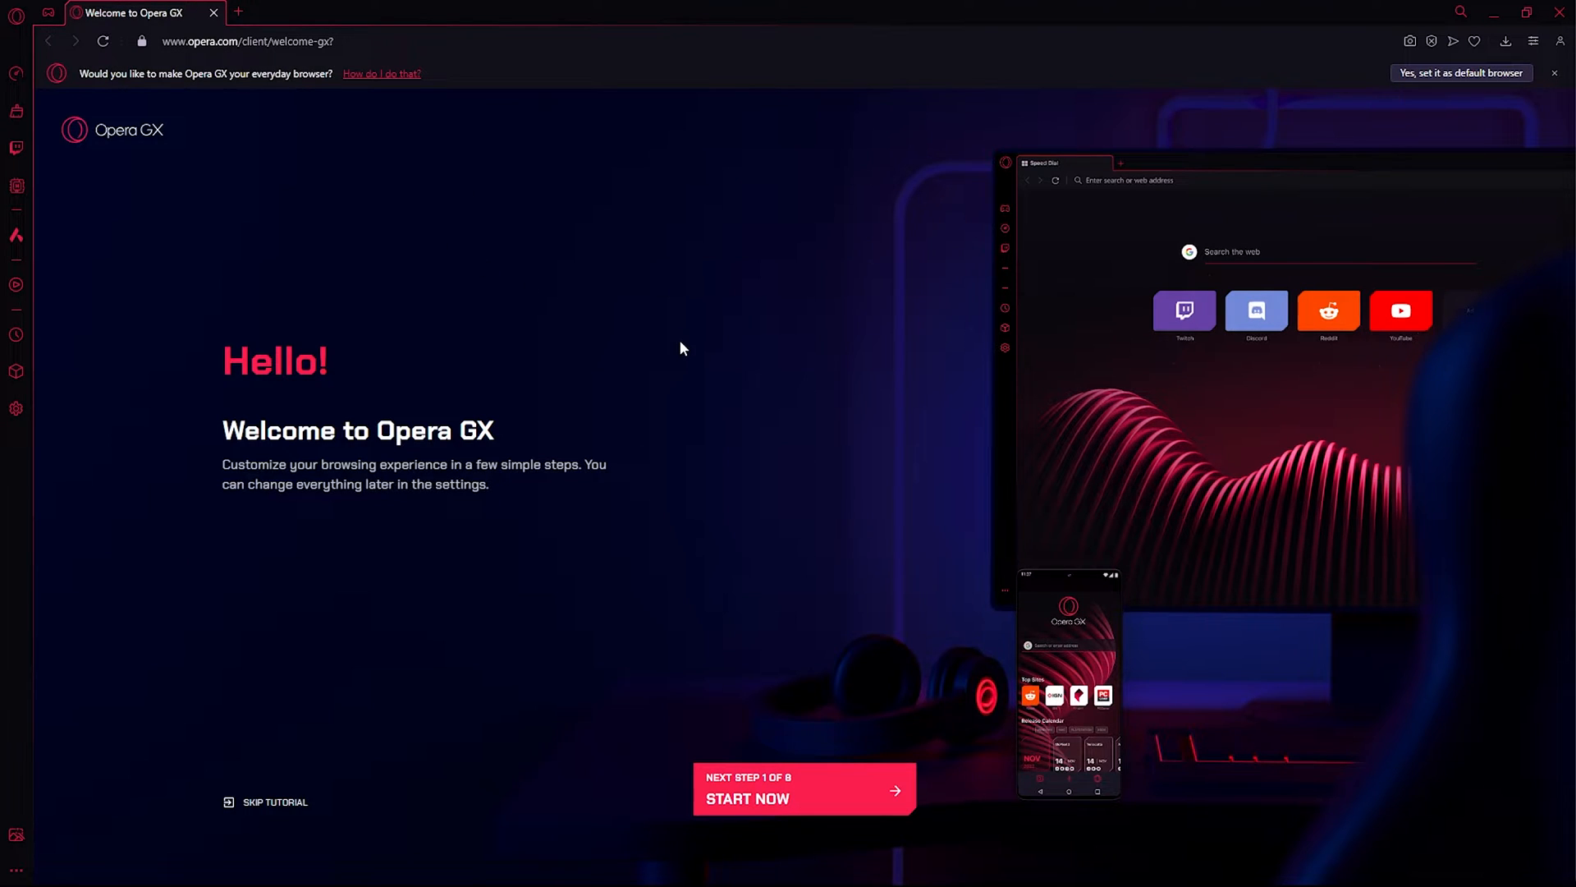
mouse_move(794, 439)
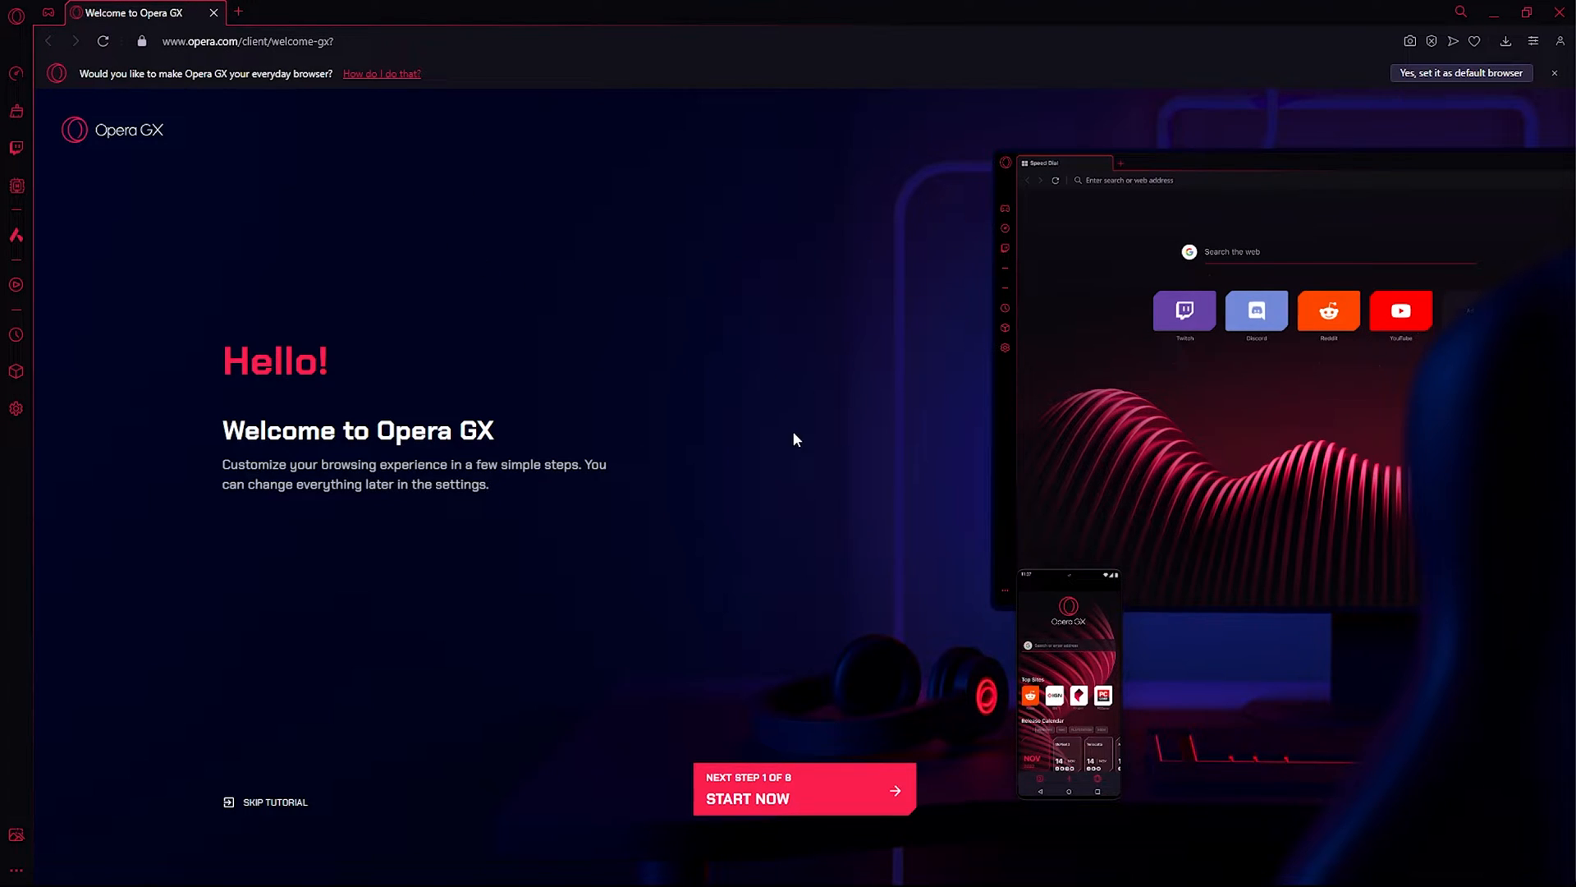
mouse_move(817, 792)
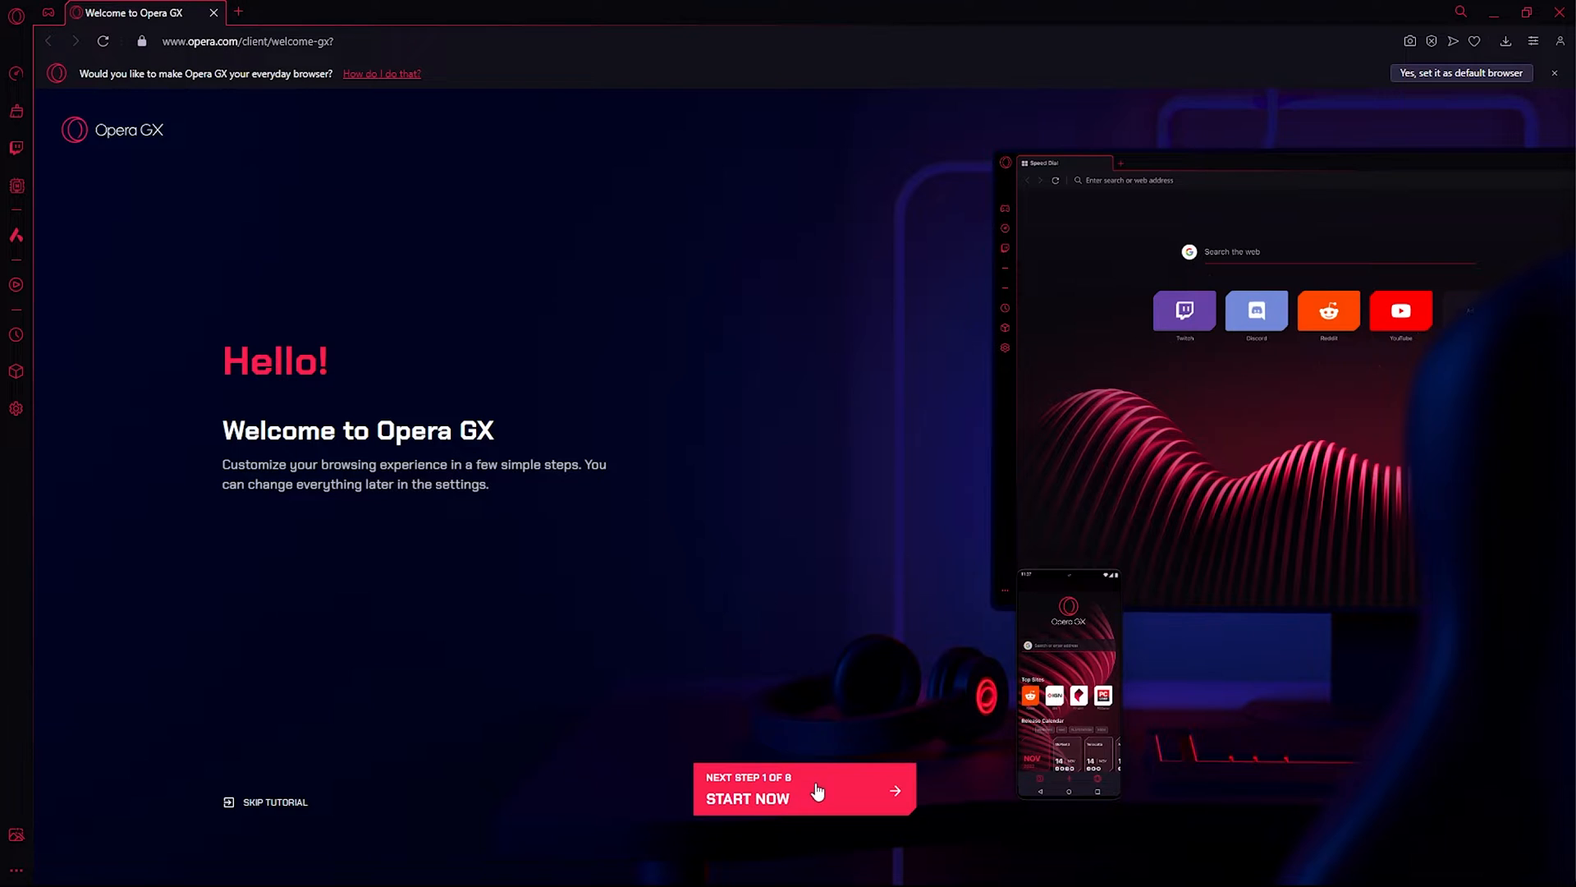
mouse_move(592, 148)
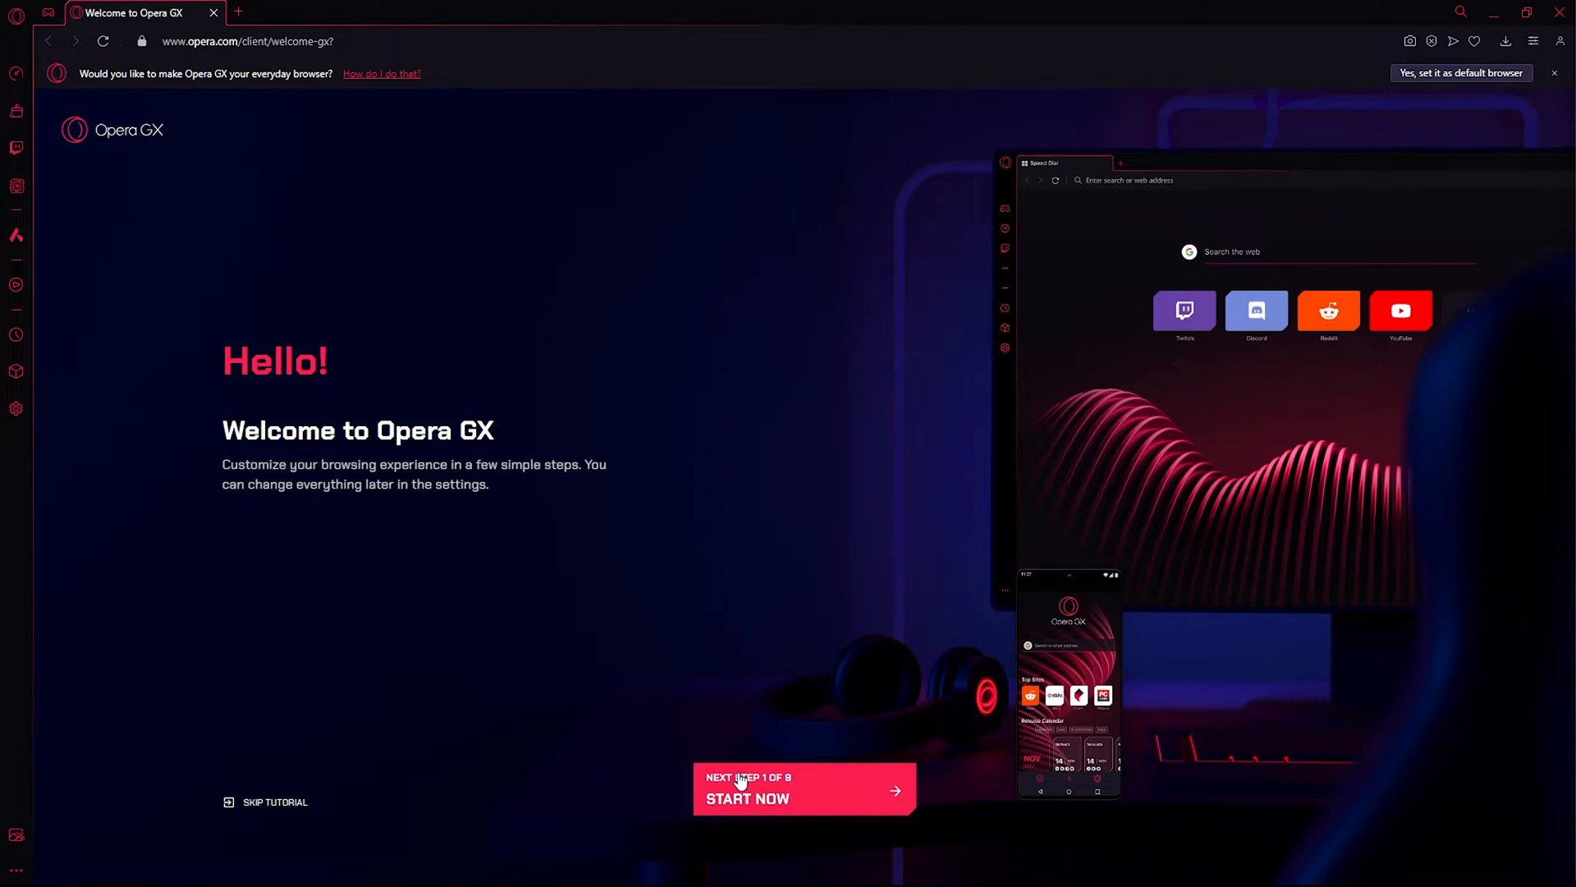
mouse_move(814, 798)
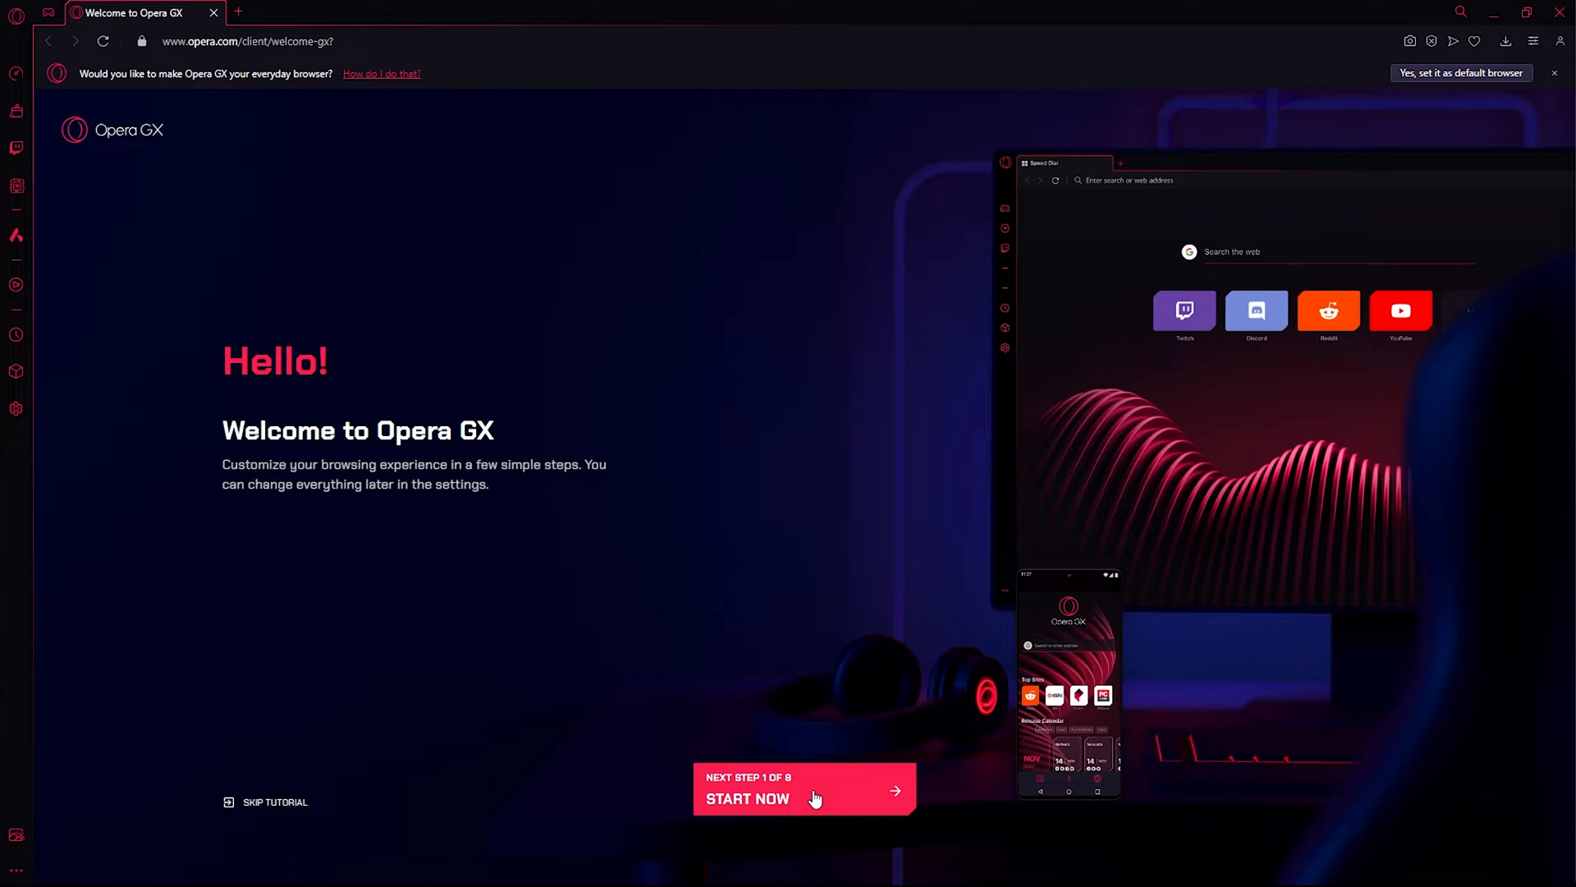
left_click(803, 789)
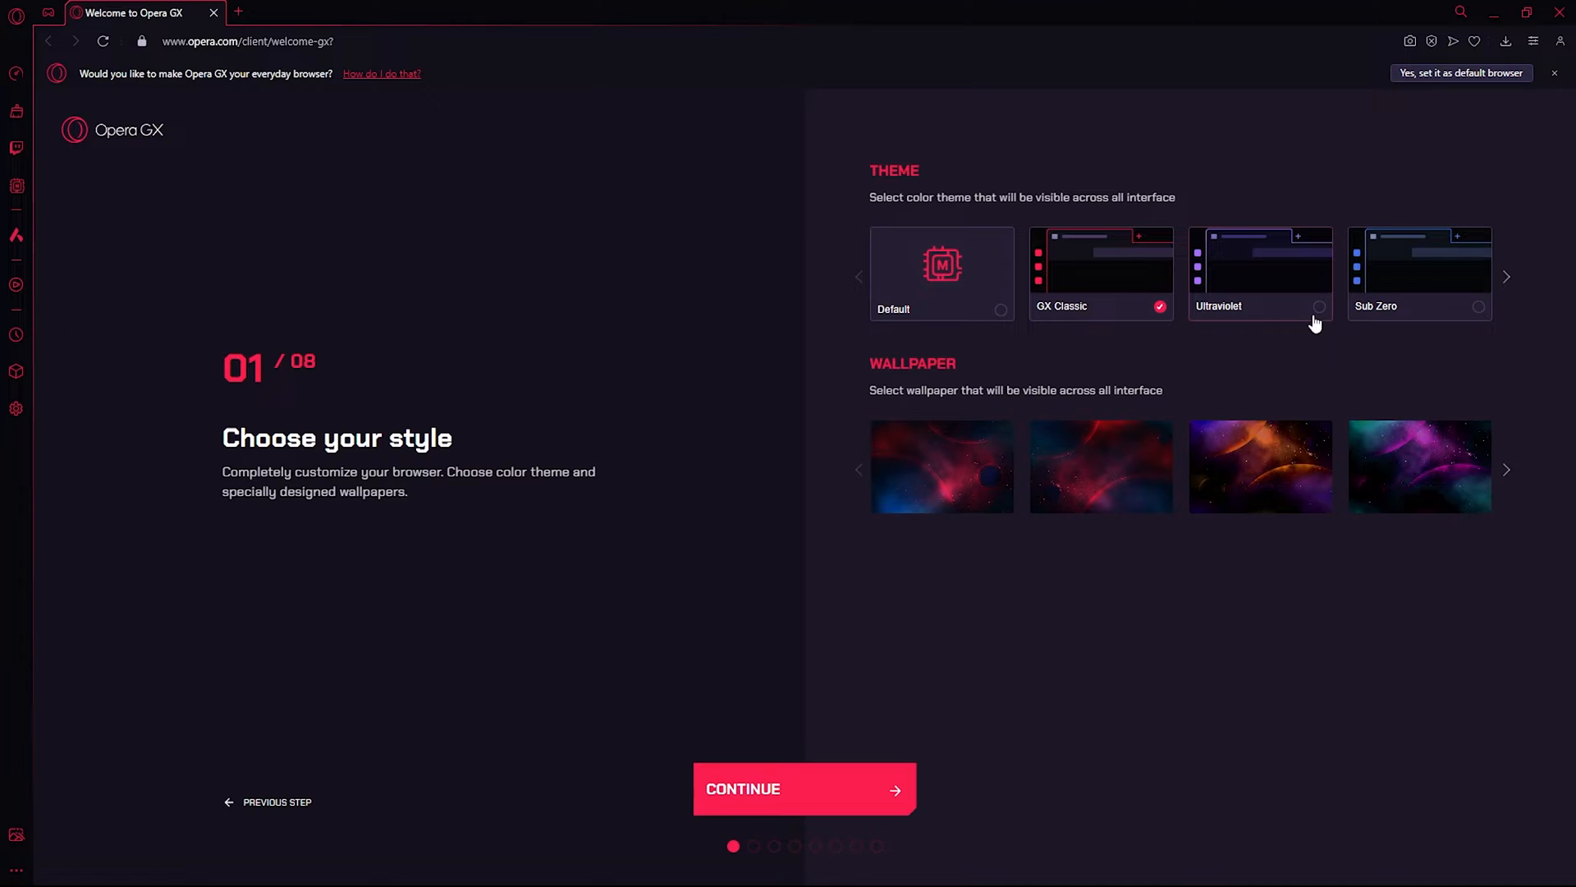
mouse_move(816, 794)
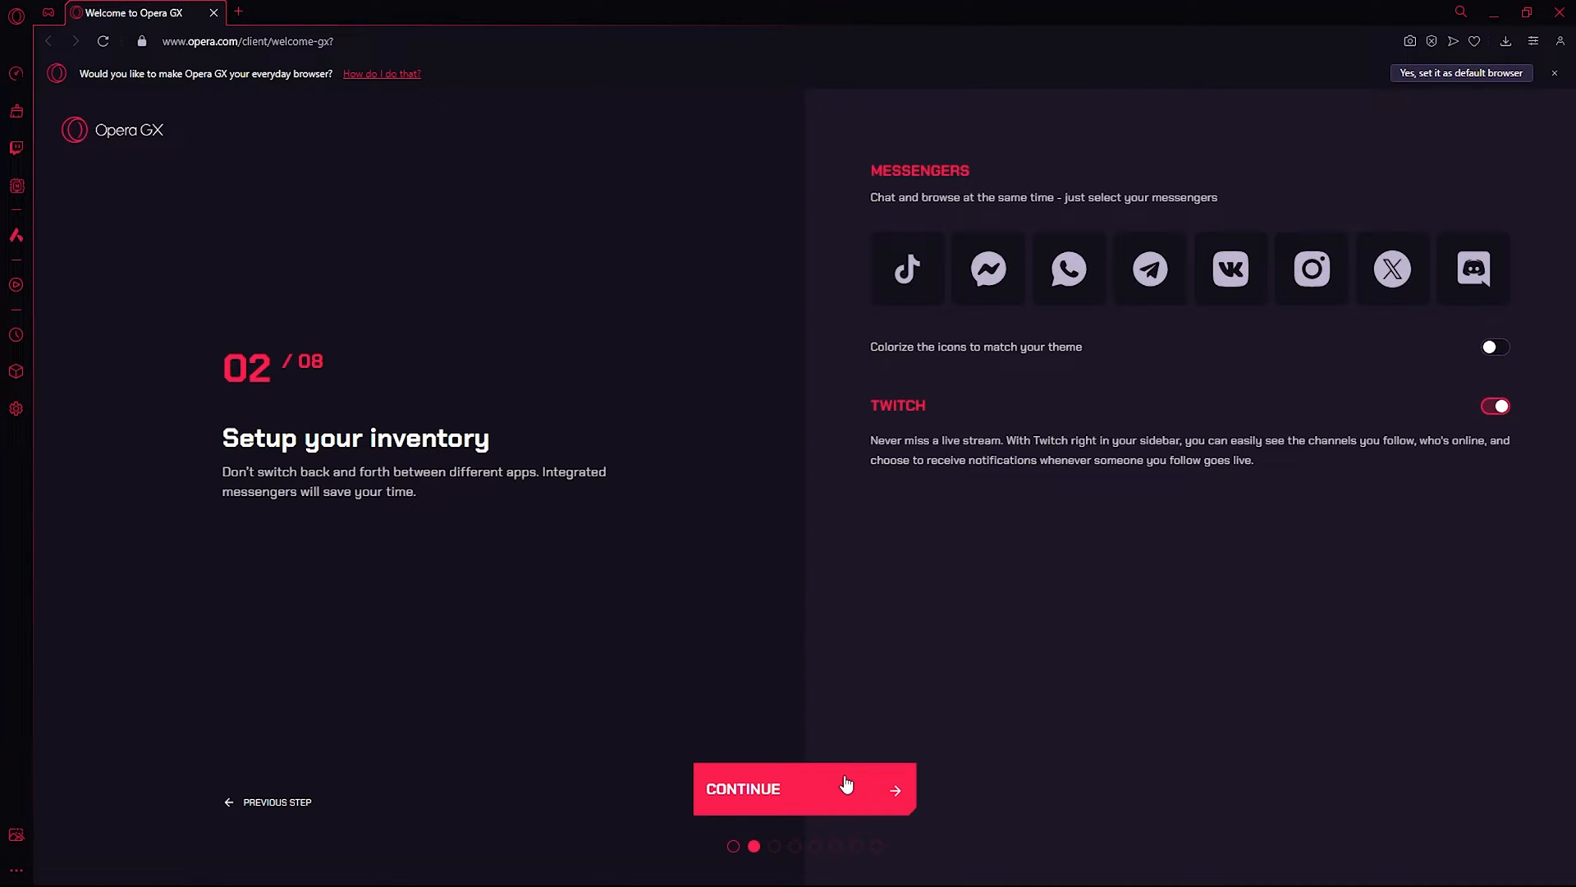
left_click(805, 788)
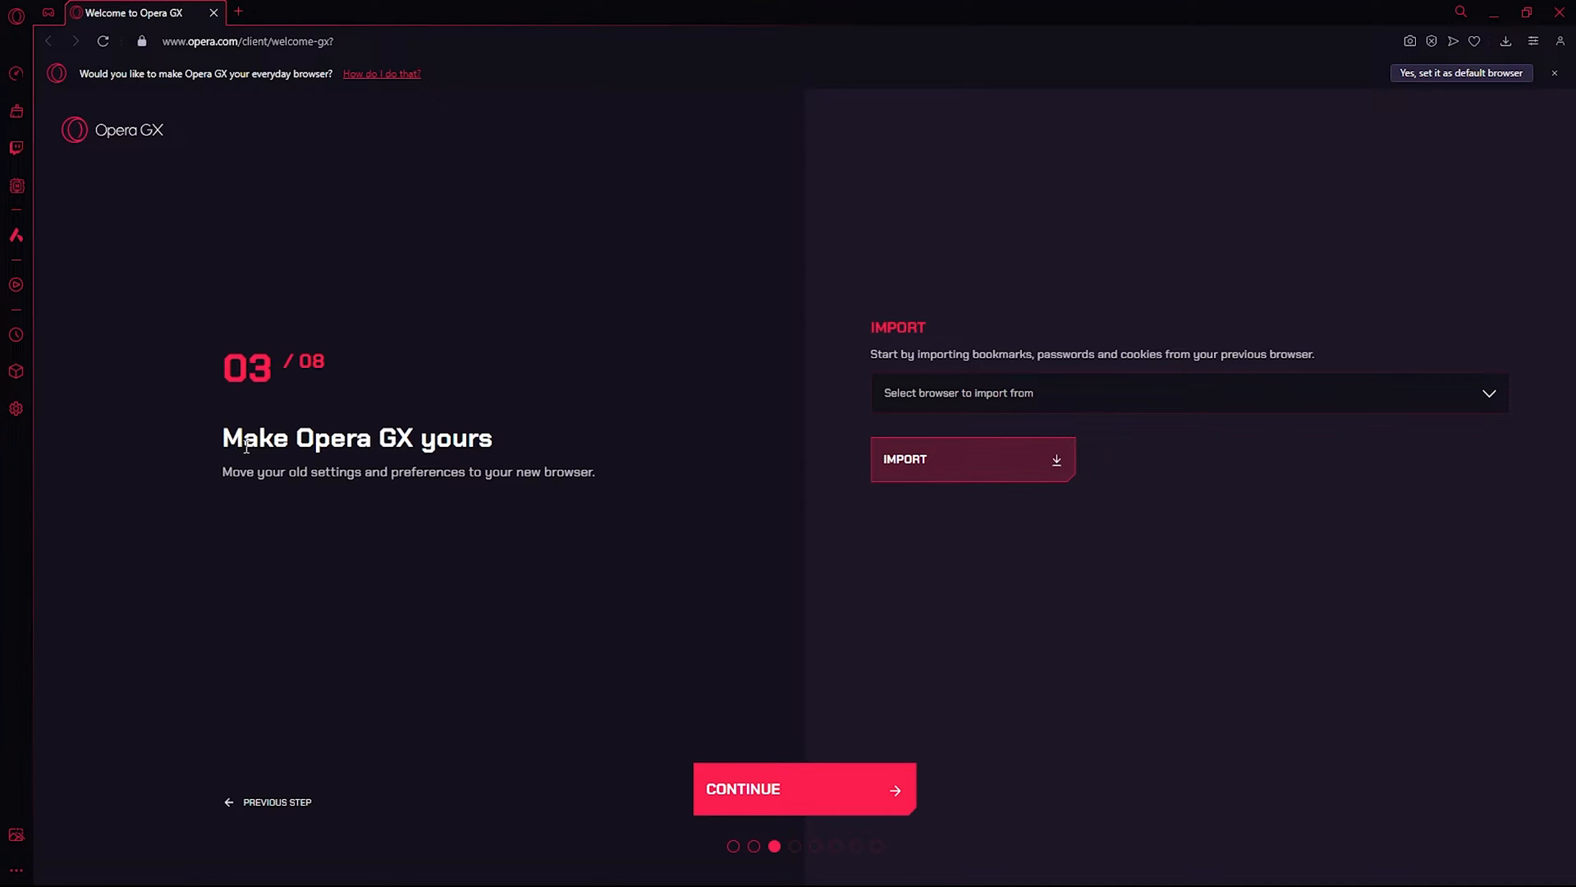
mouse_move(465, 438)
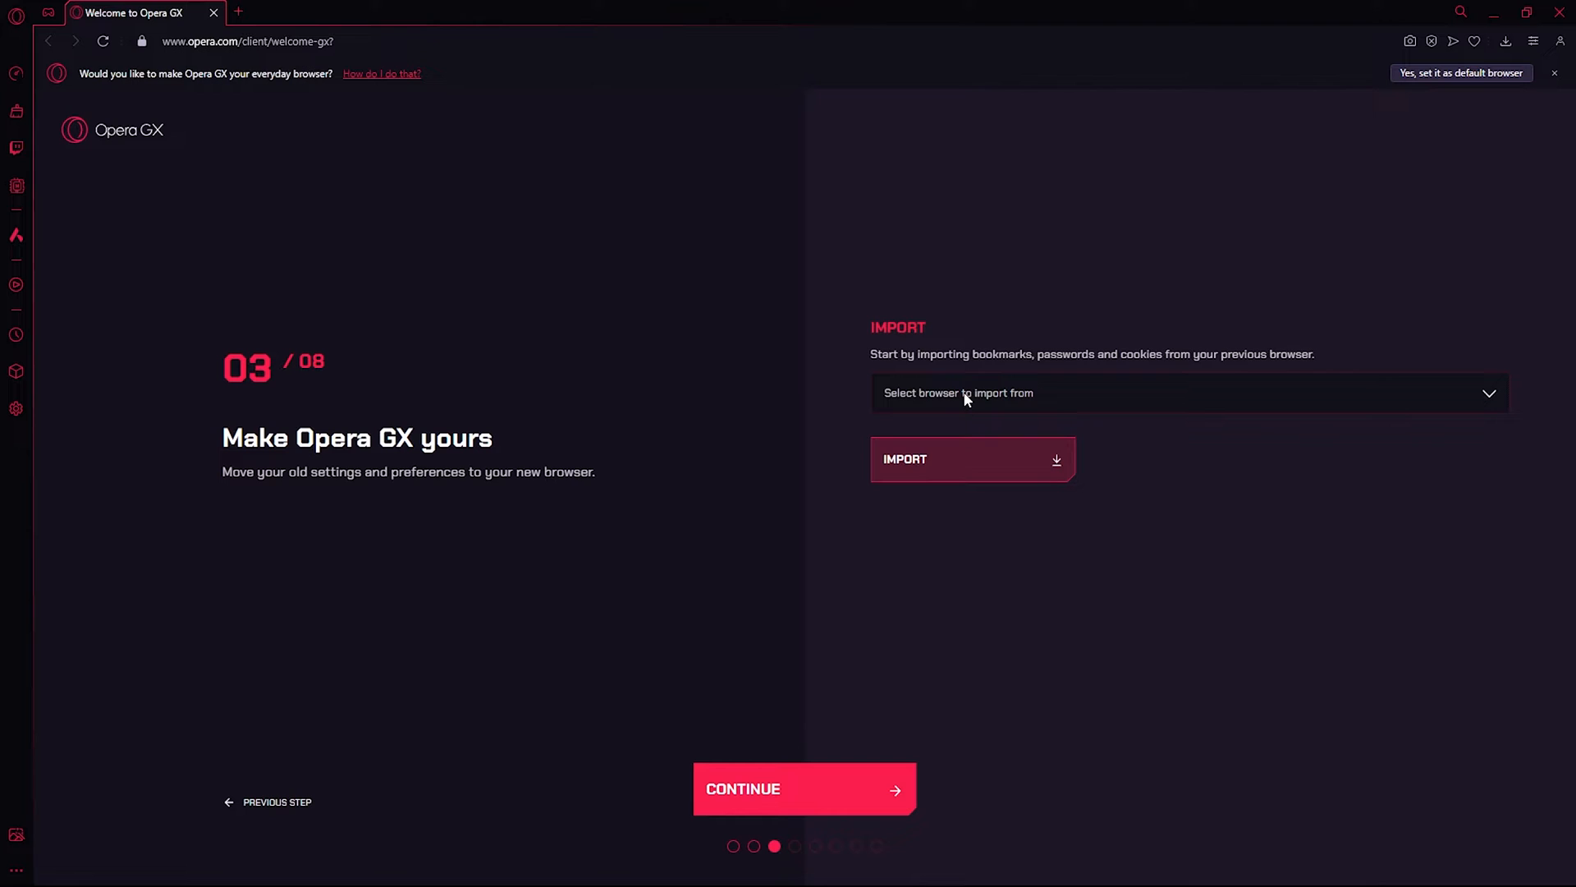
Choose Mozilla Firefox - default-release as the import source
left_click(1186, 393)
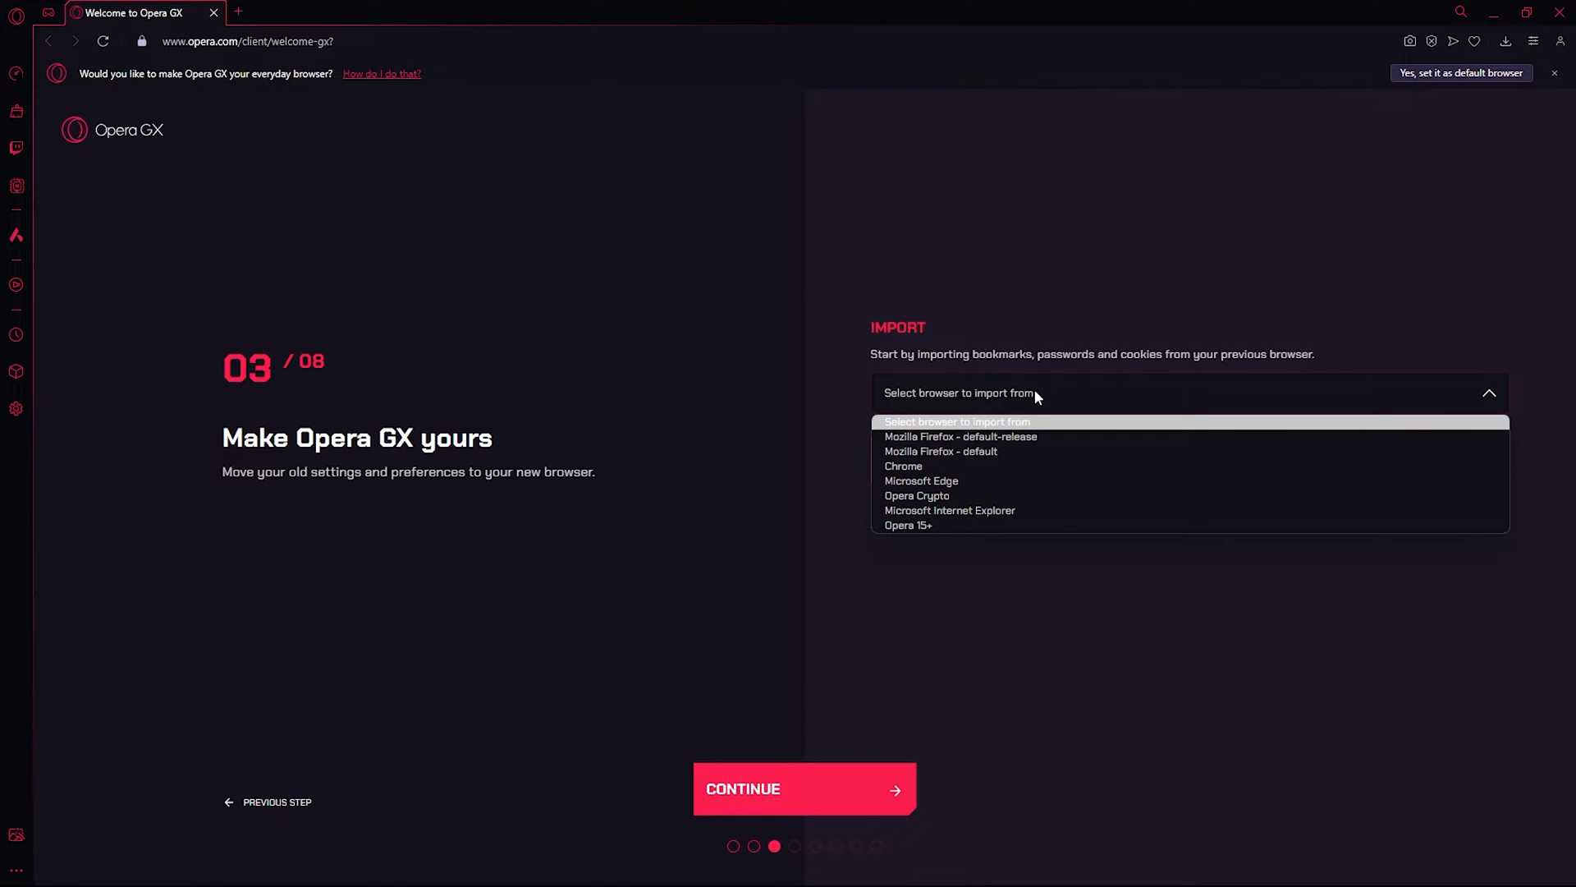
mouse_move(1015, 436)
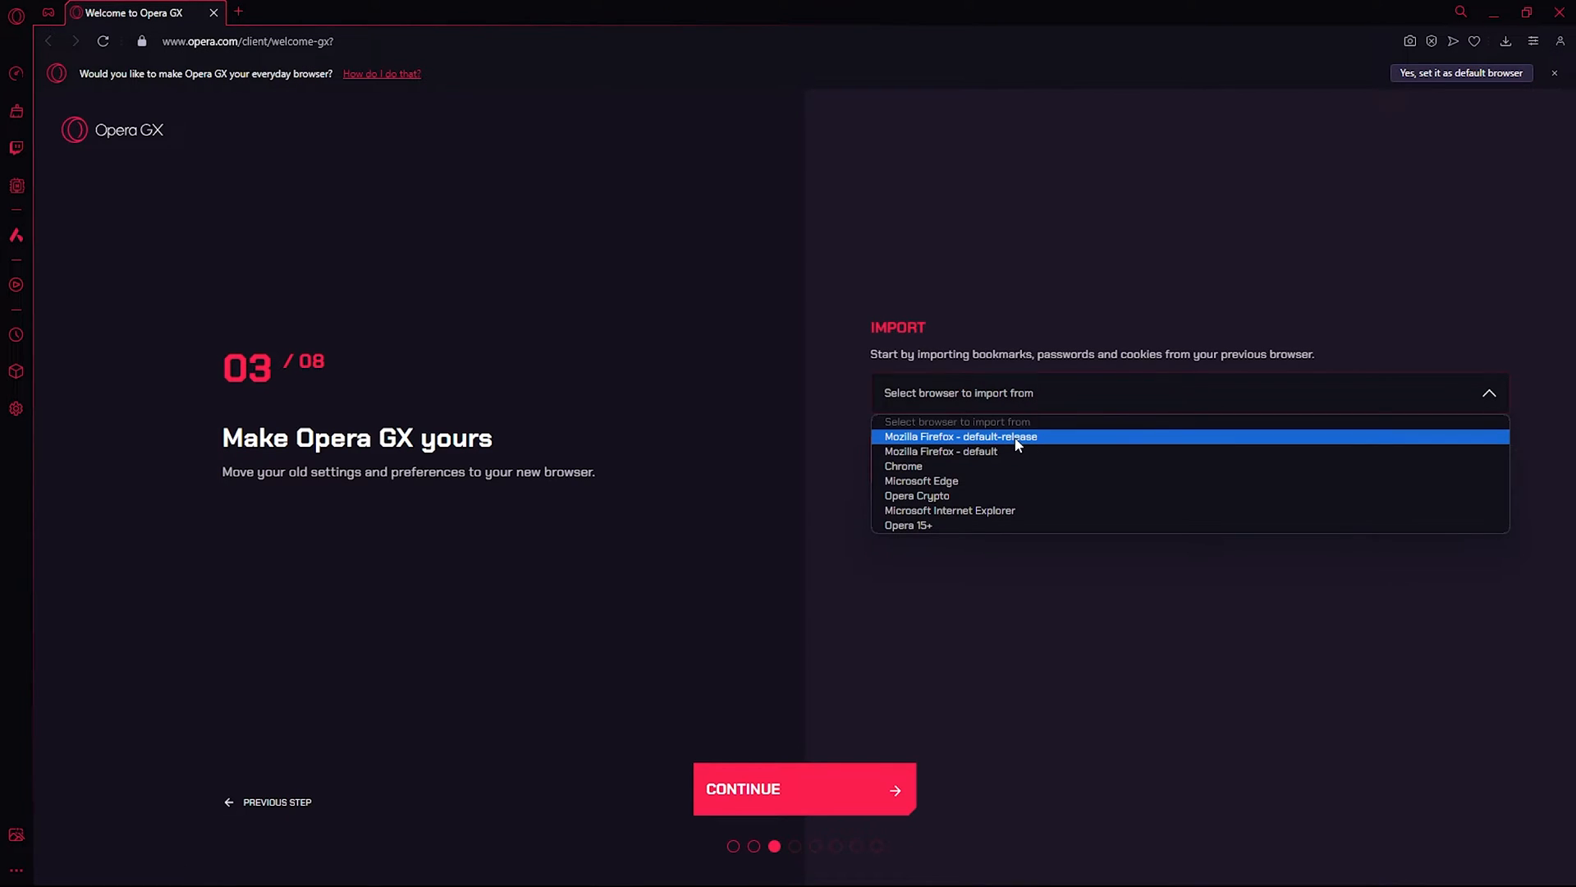
mouse_move(1041, 443)
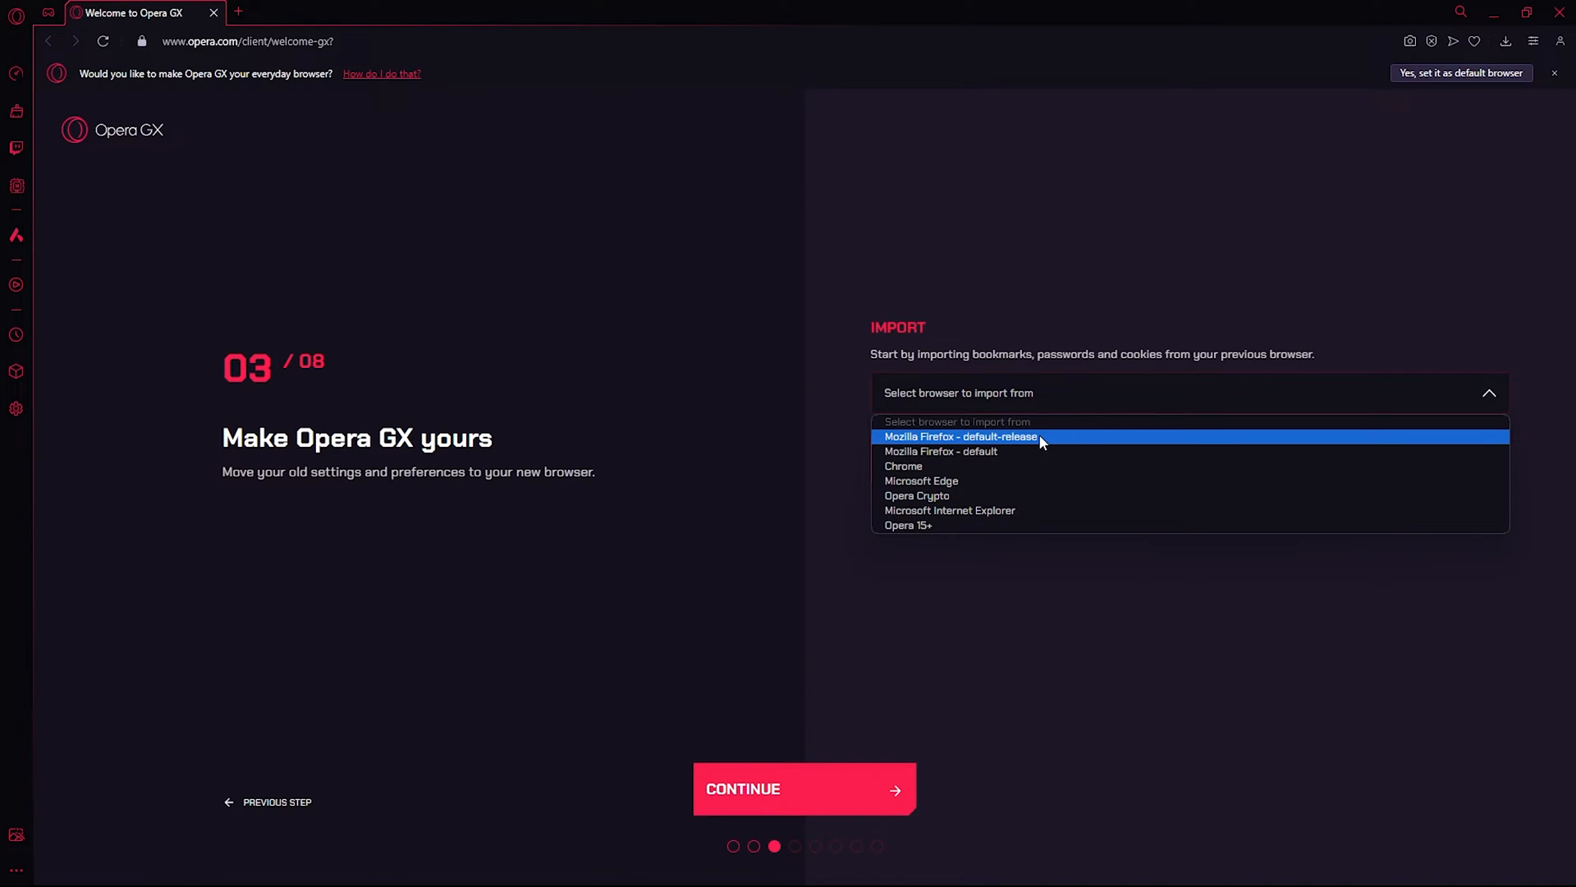
left_click(961, 436)
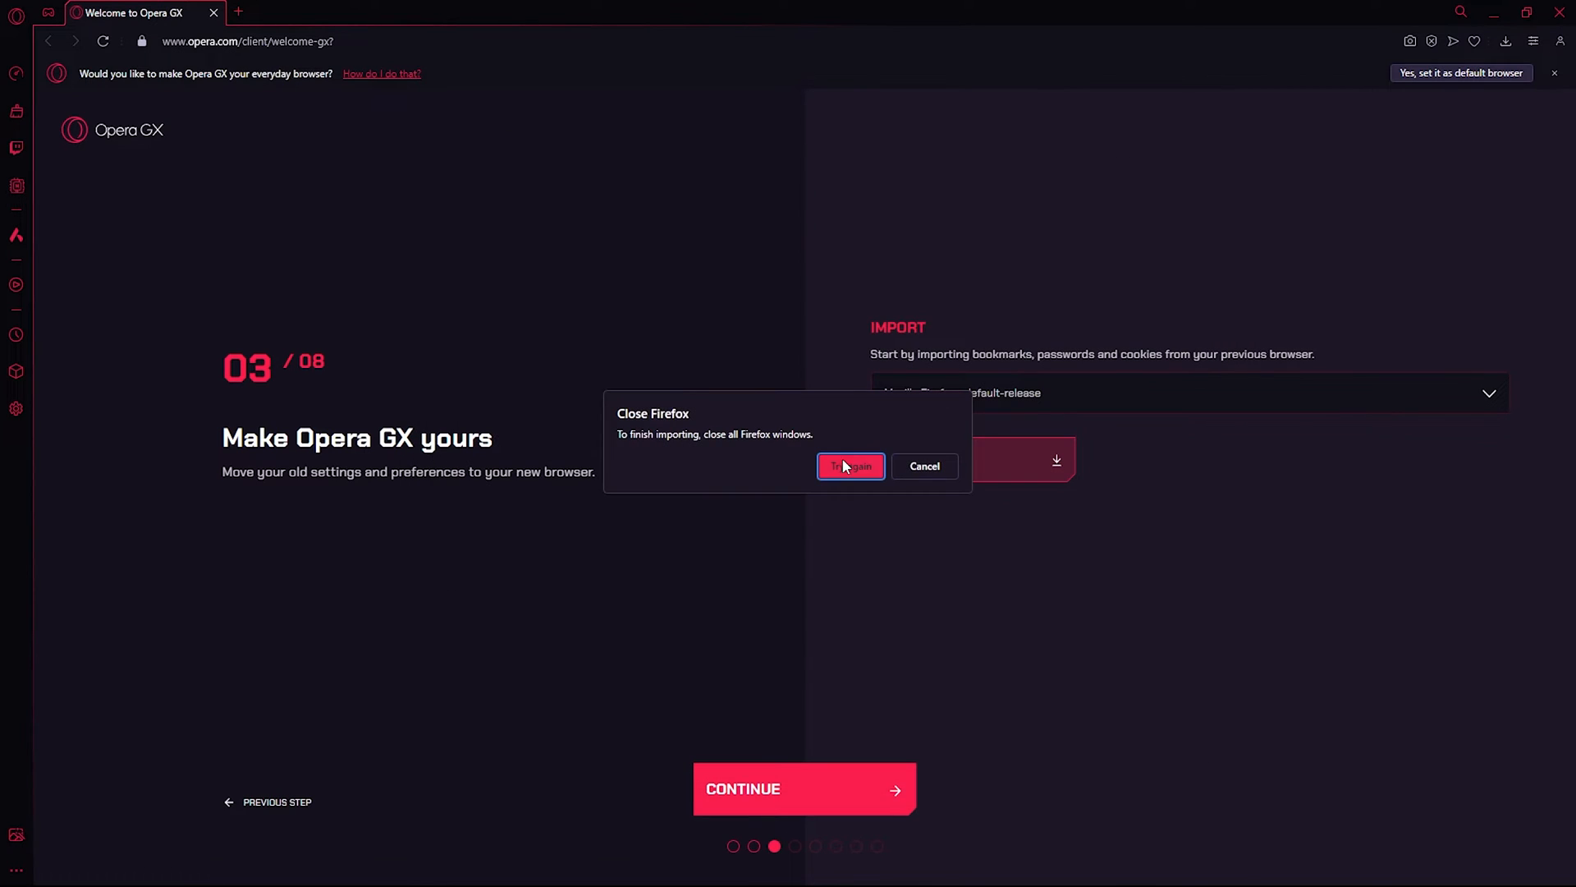
Finish importing the Firefox data and advance to step 04, Take control
left_click(849, 465)
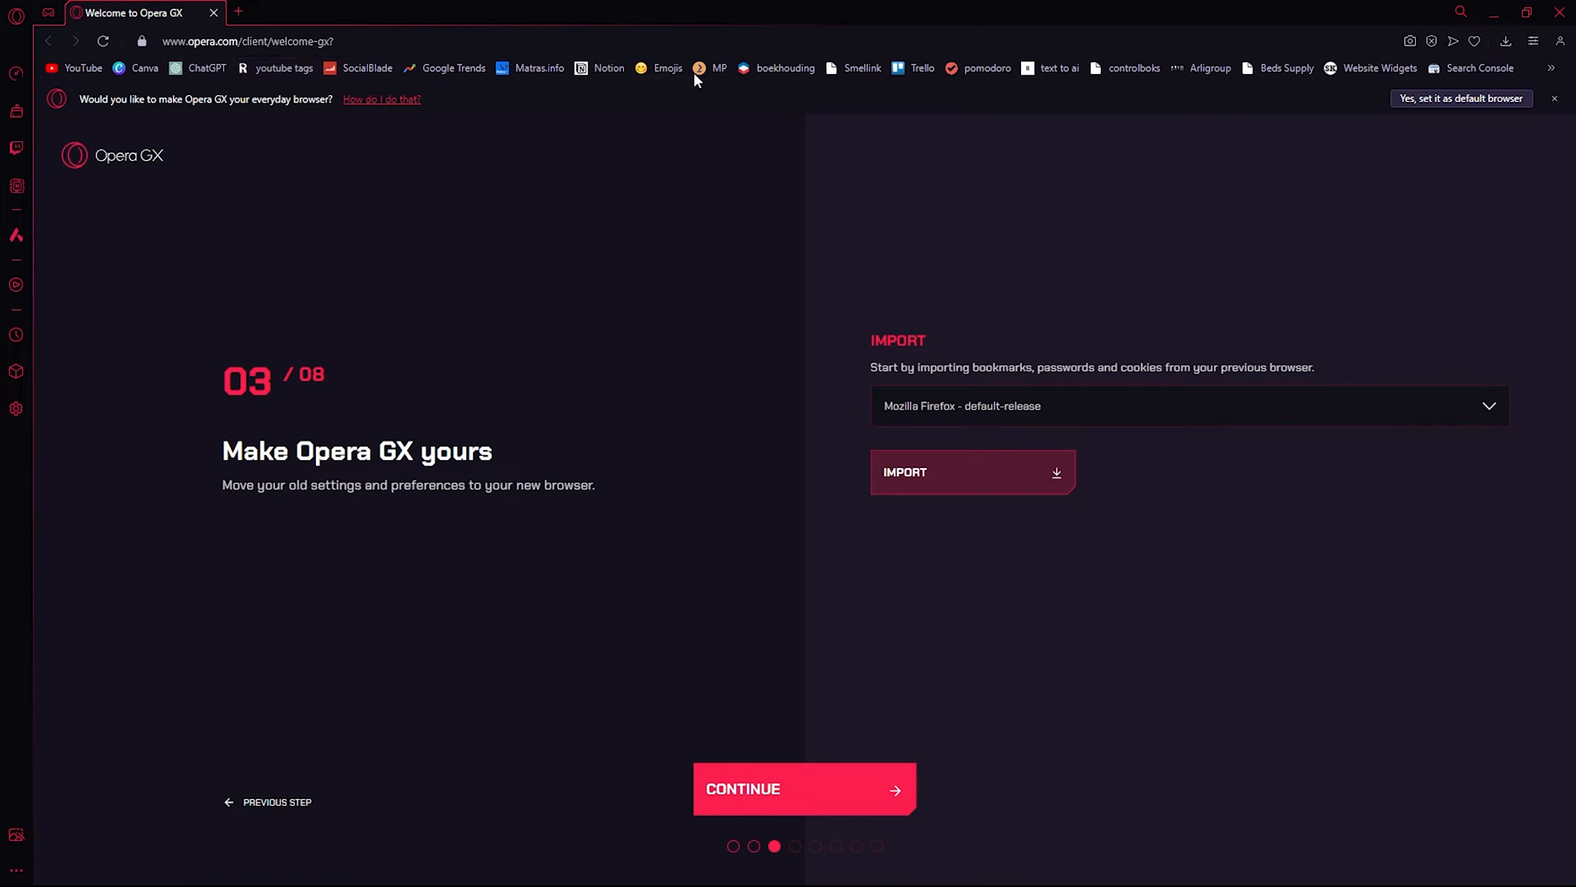
mouse_move(735, 469)
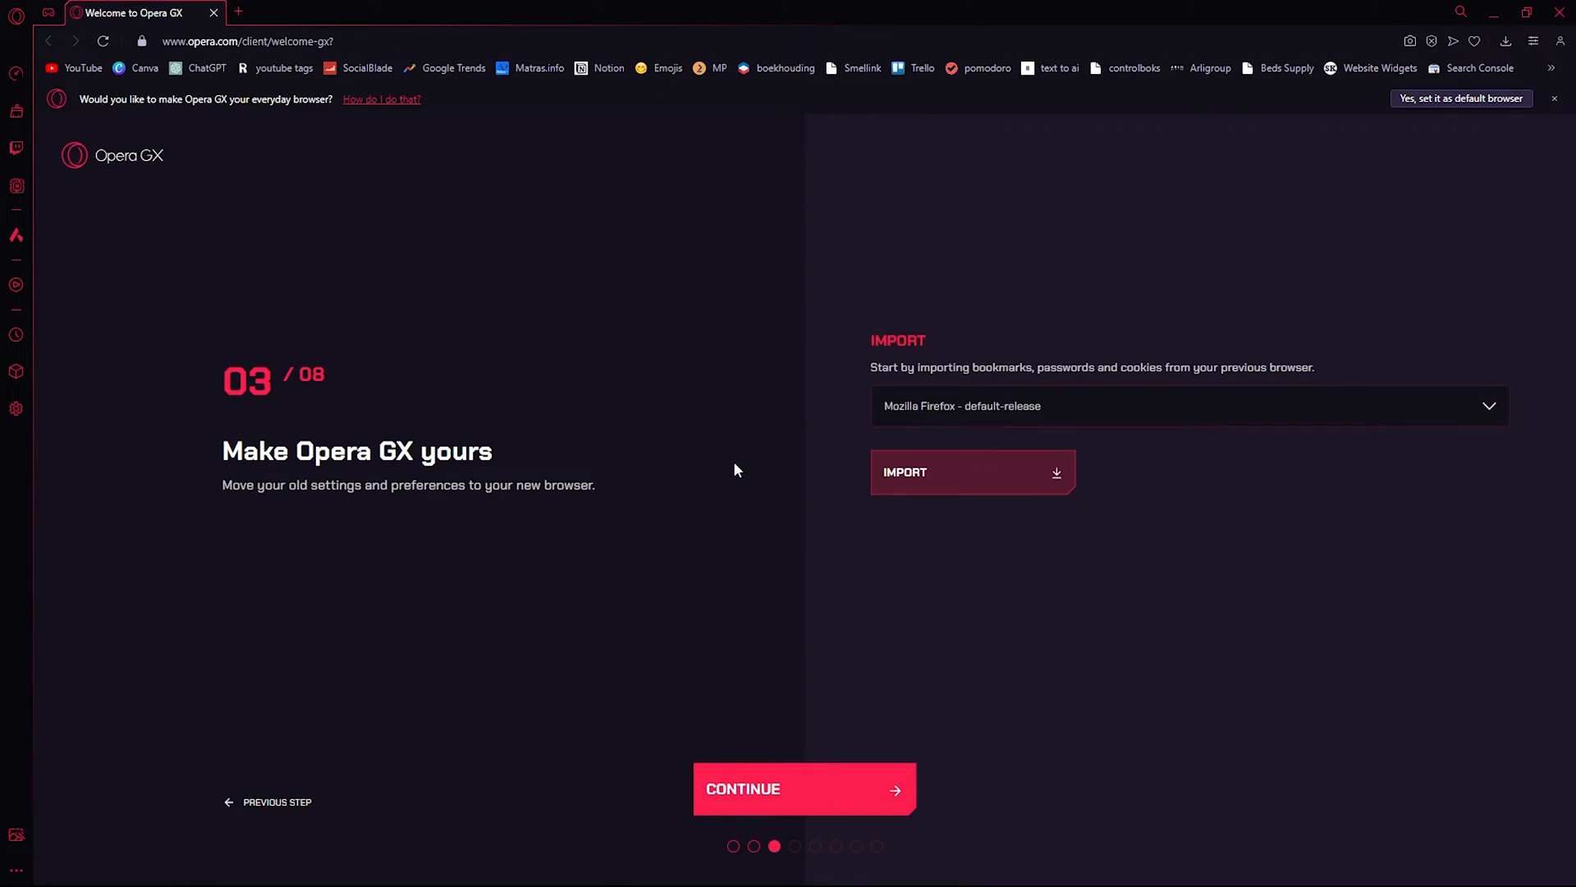
mouse_move(890, 618)
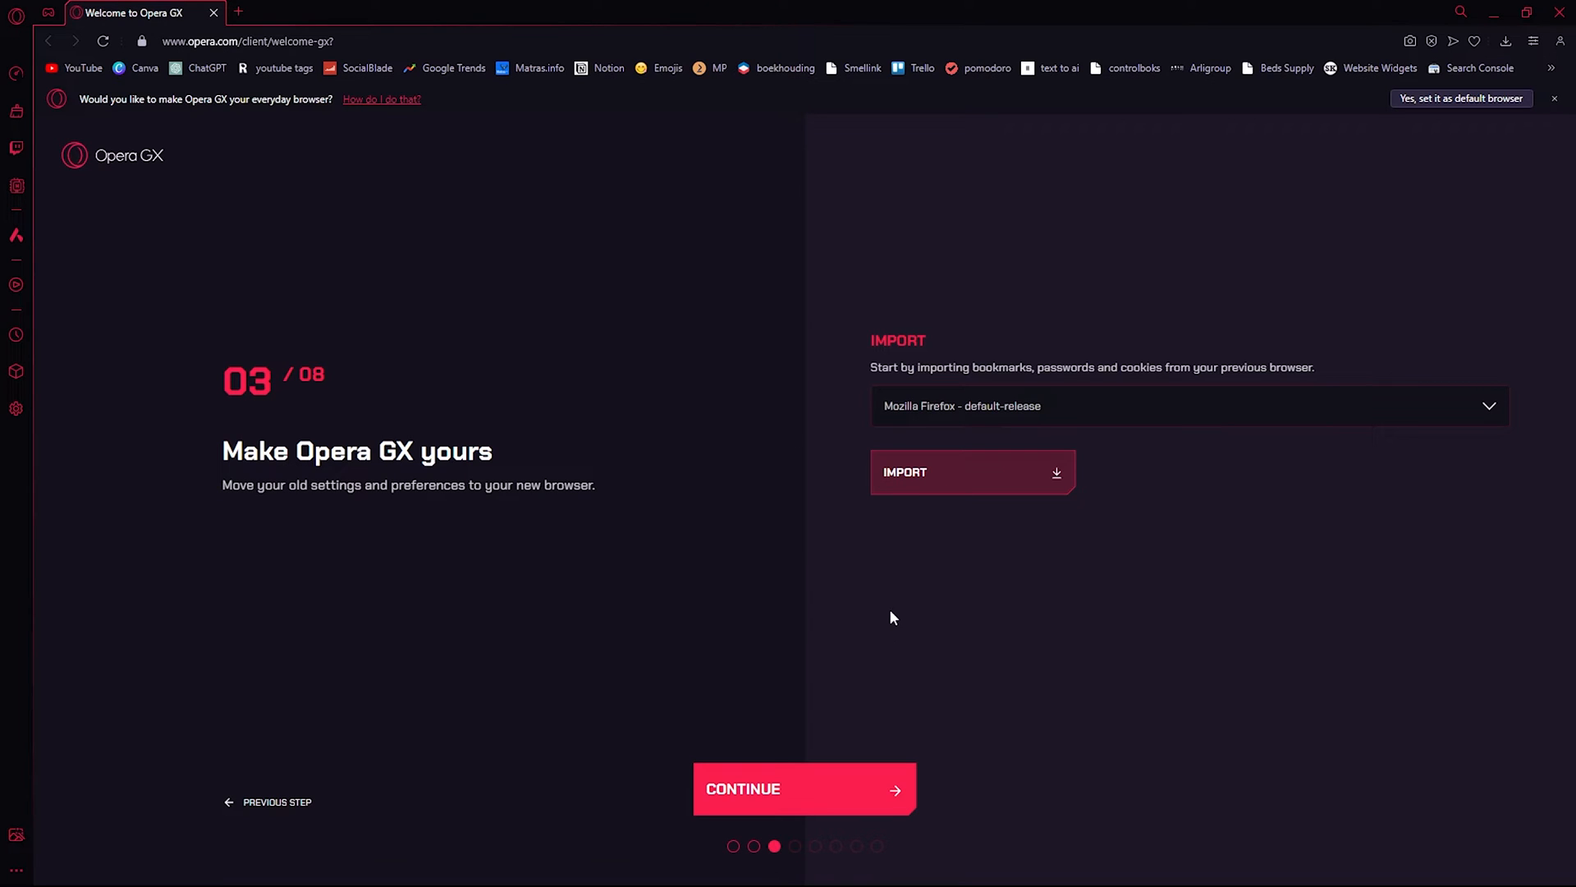
left_click(803, 789)
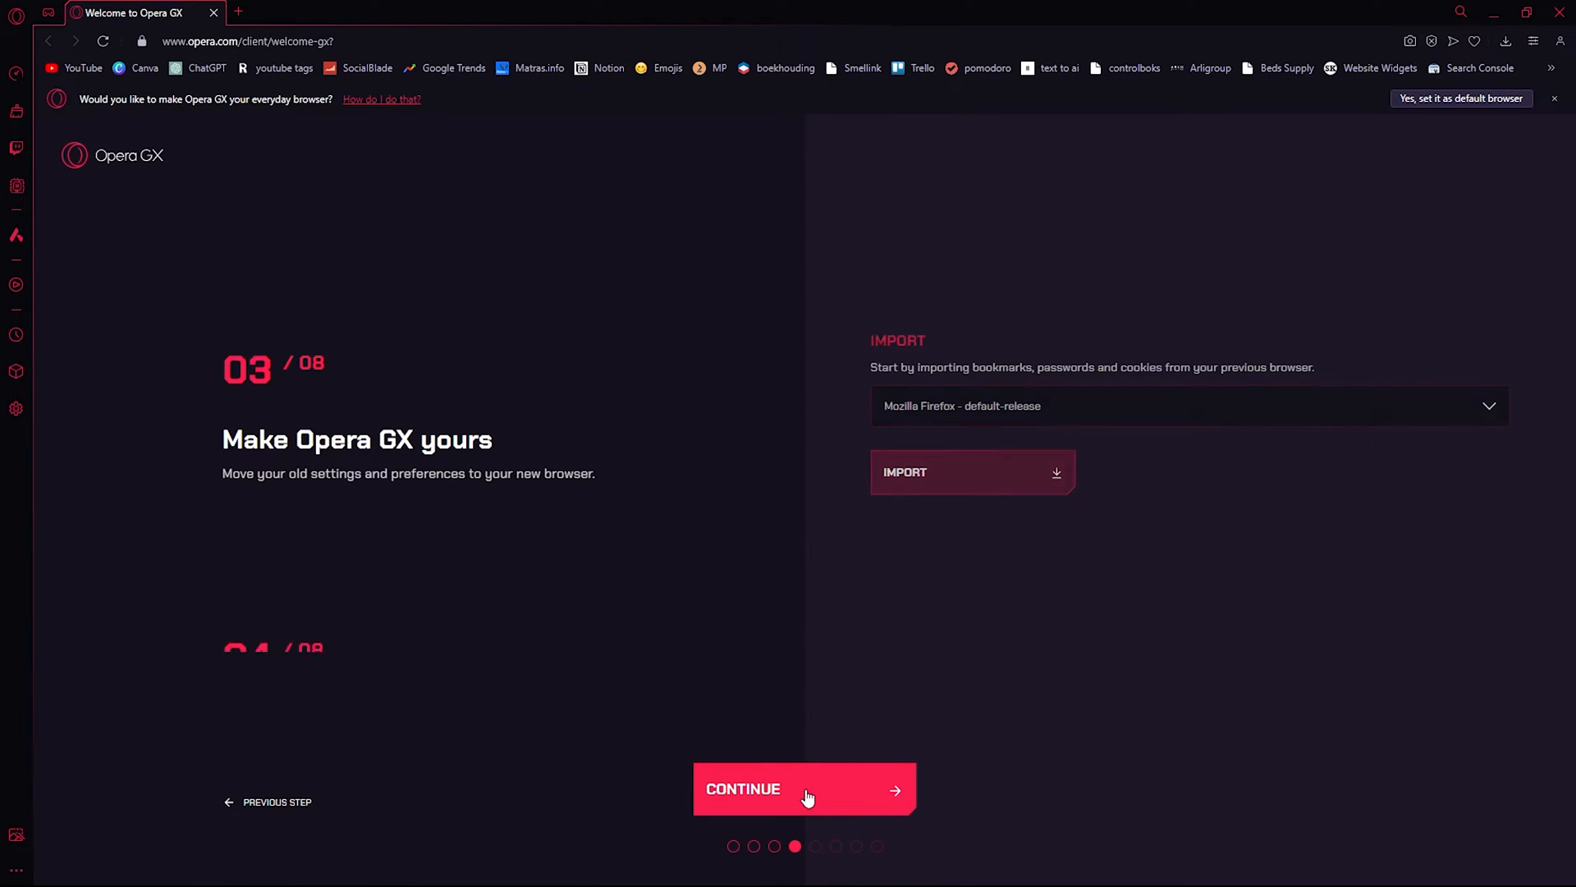
Keep the default choices on Take control, sounds, survey and mobile steps, reaching step 08
left_click(805, 788)
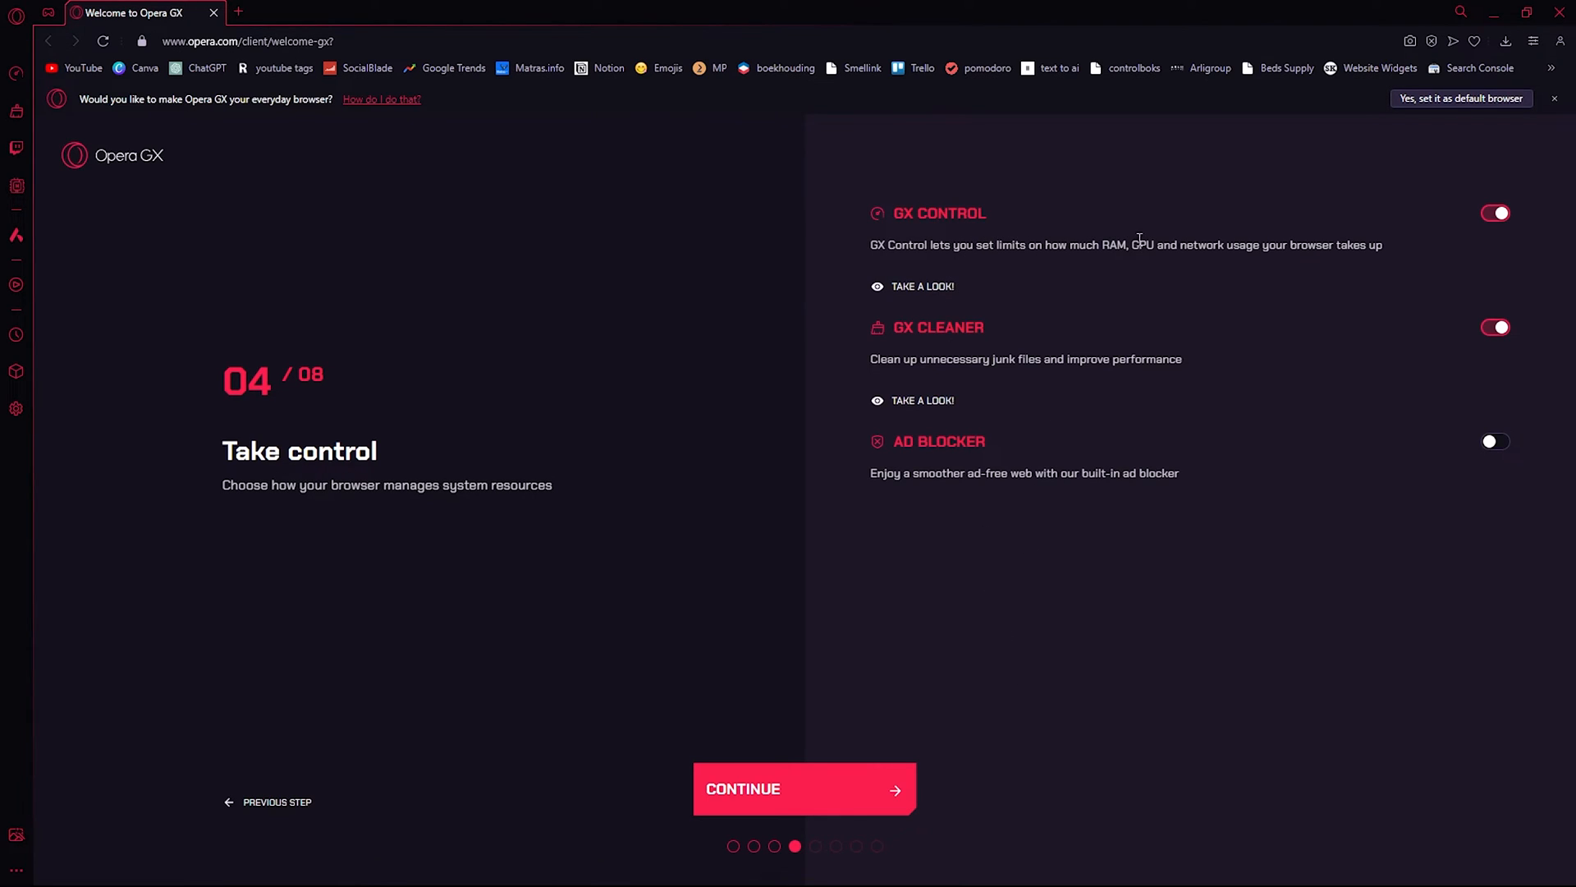
mouse_move(1350, 245)
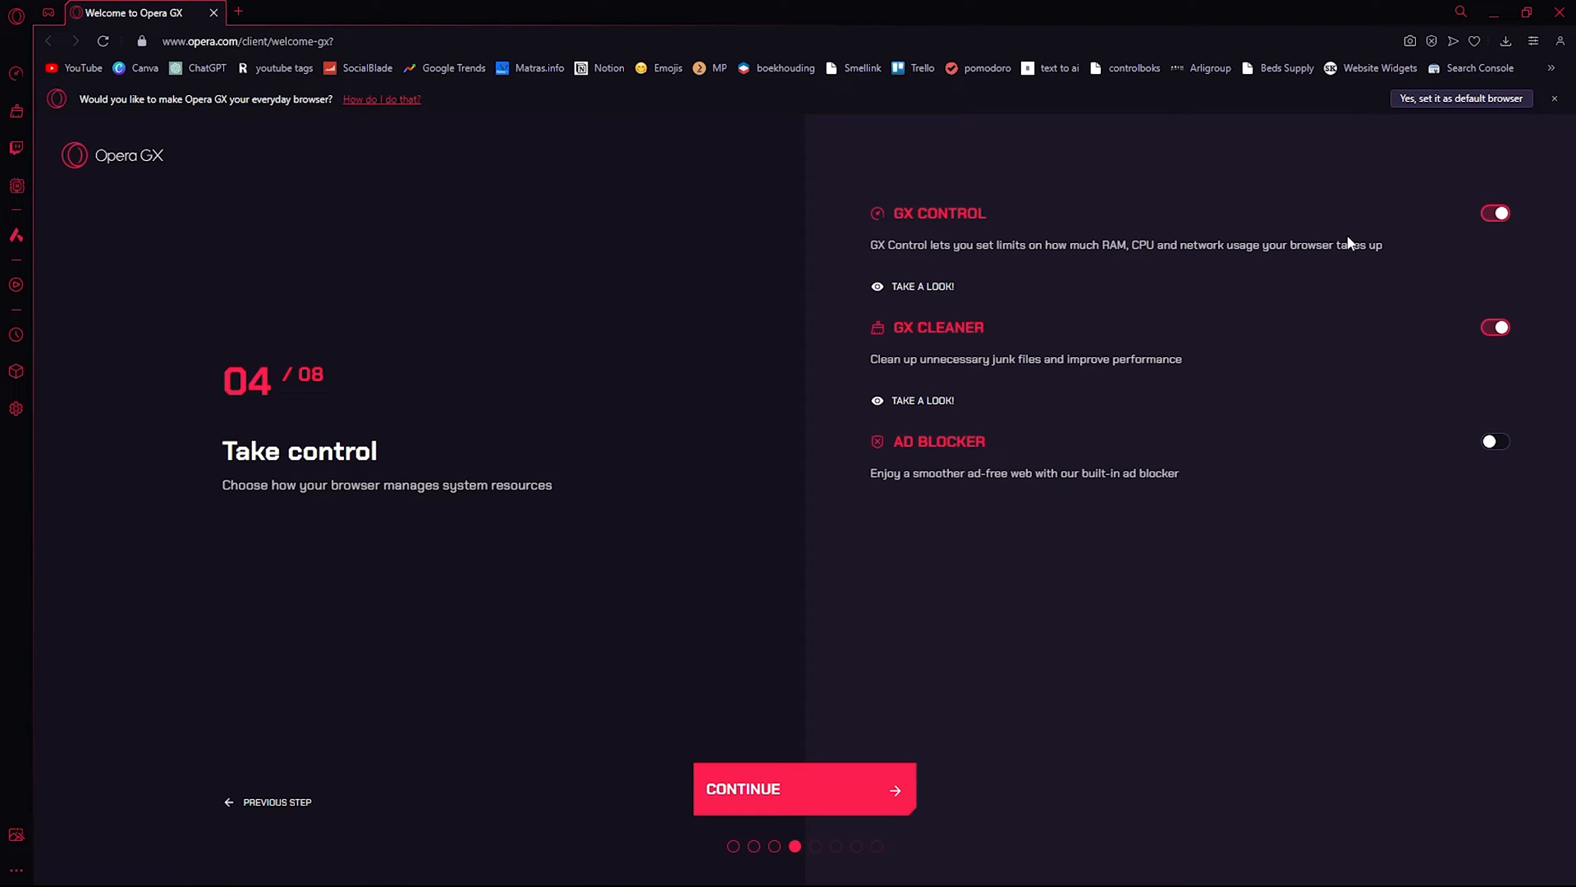
mouse_move(805, 793)
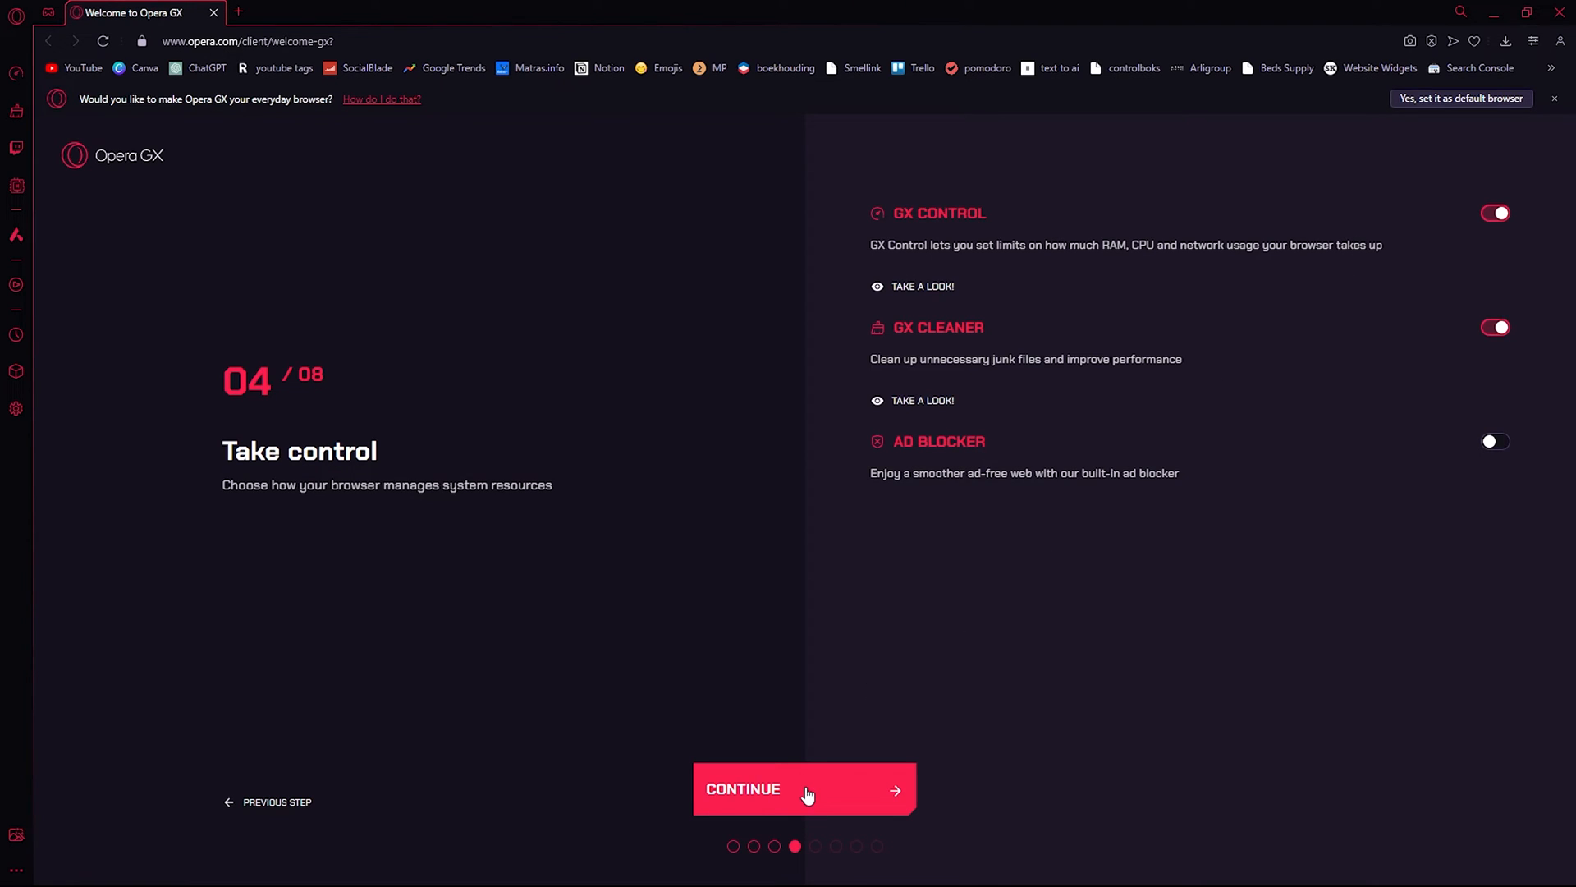
left_click(803, 788)
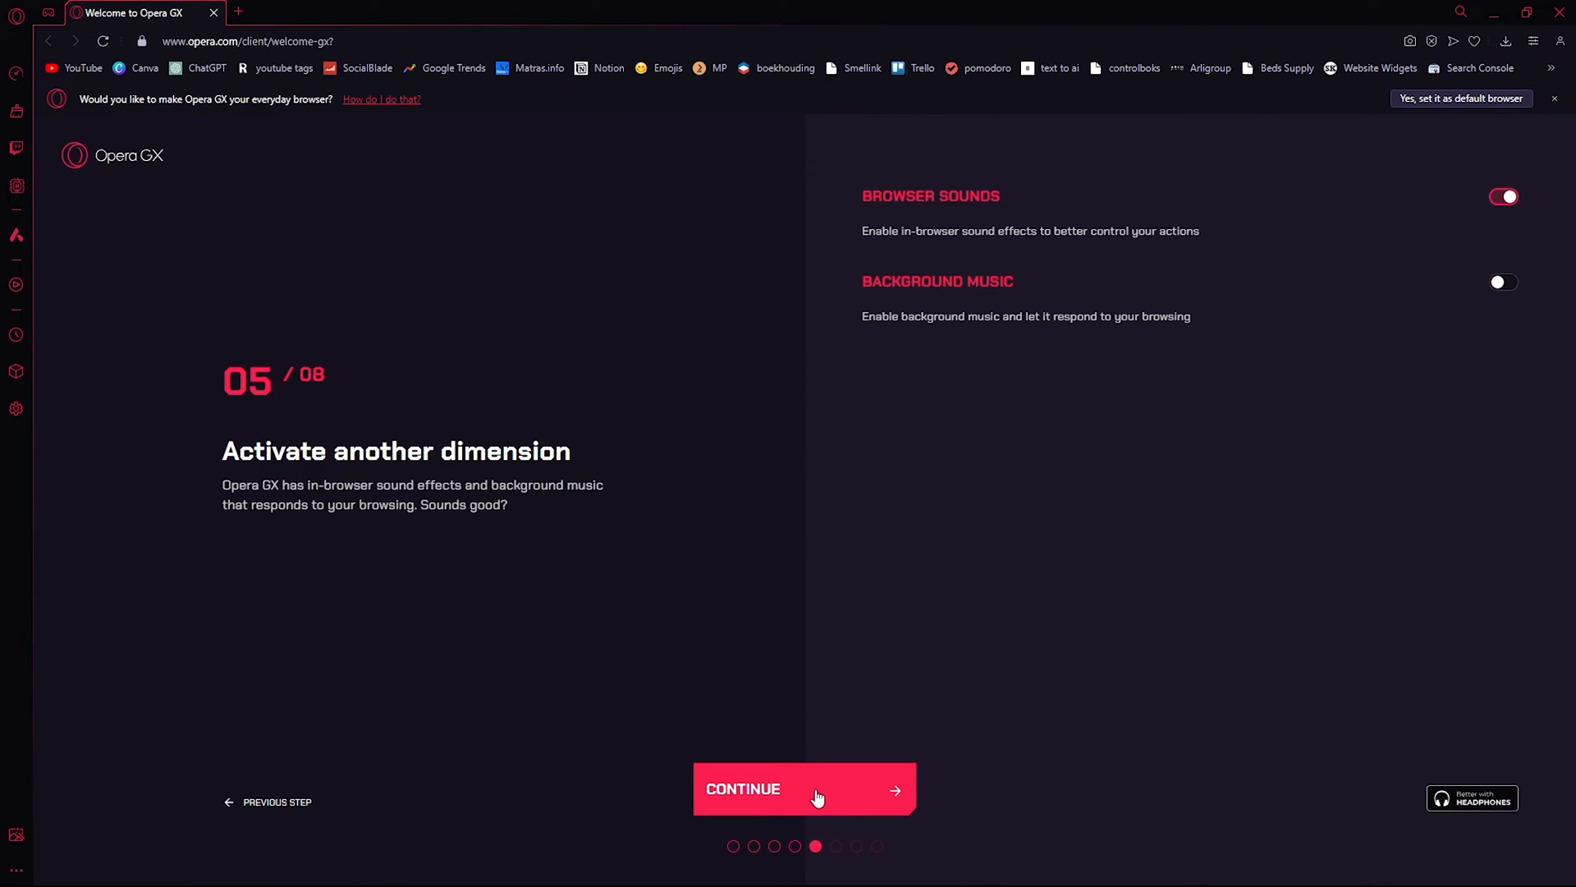
left_click(803, 788)
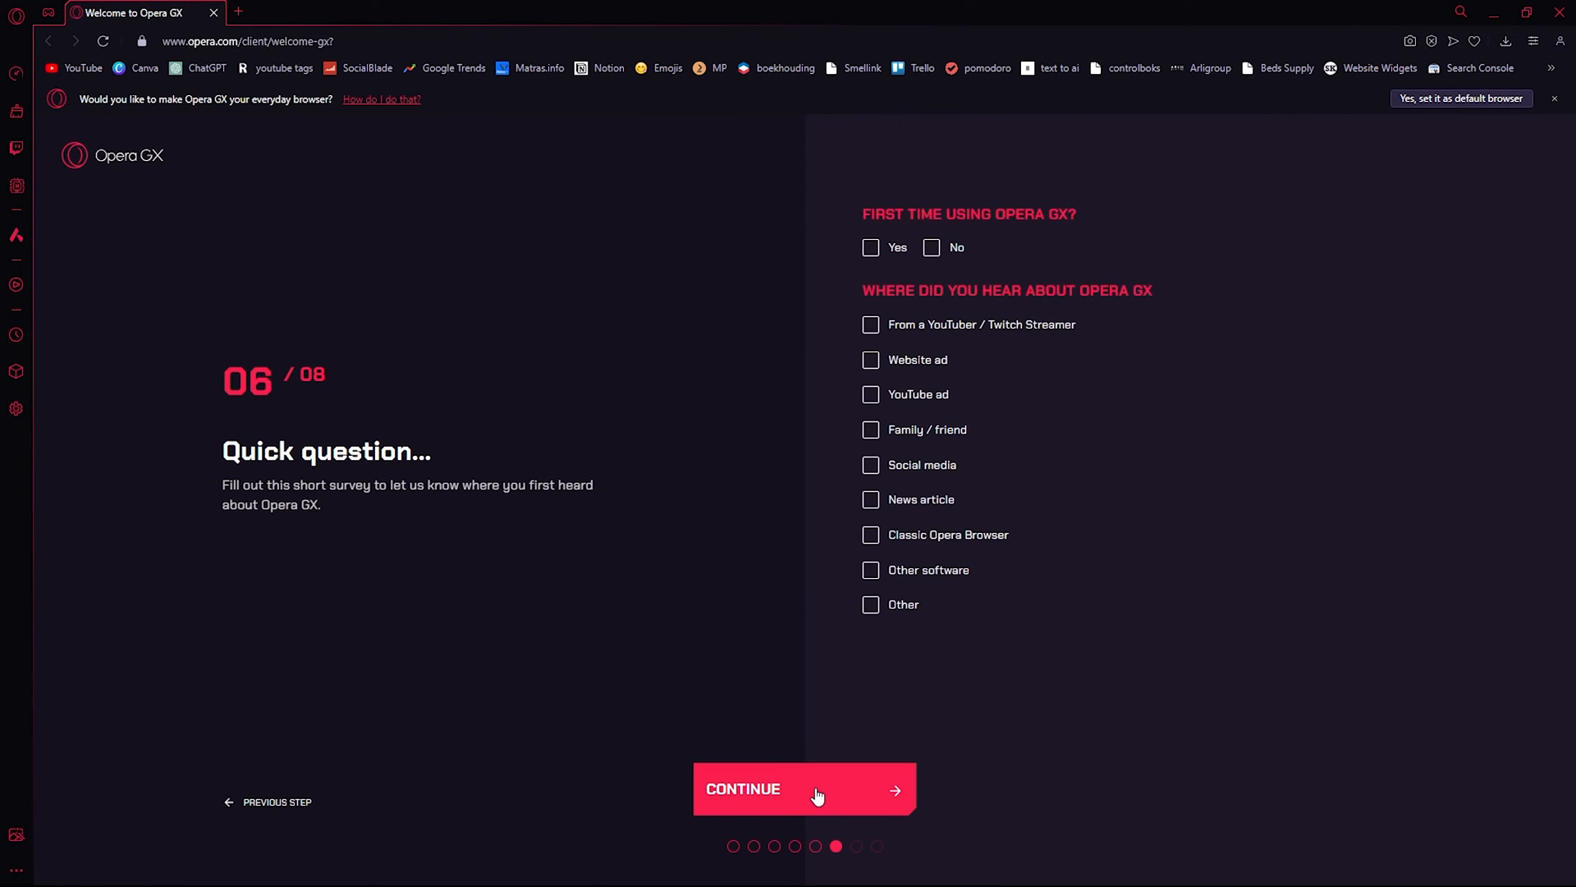
left_click(803, 788)
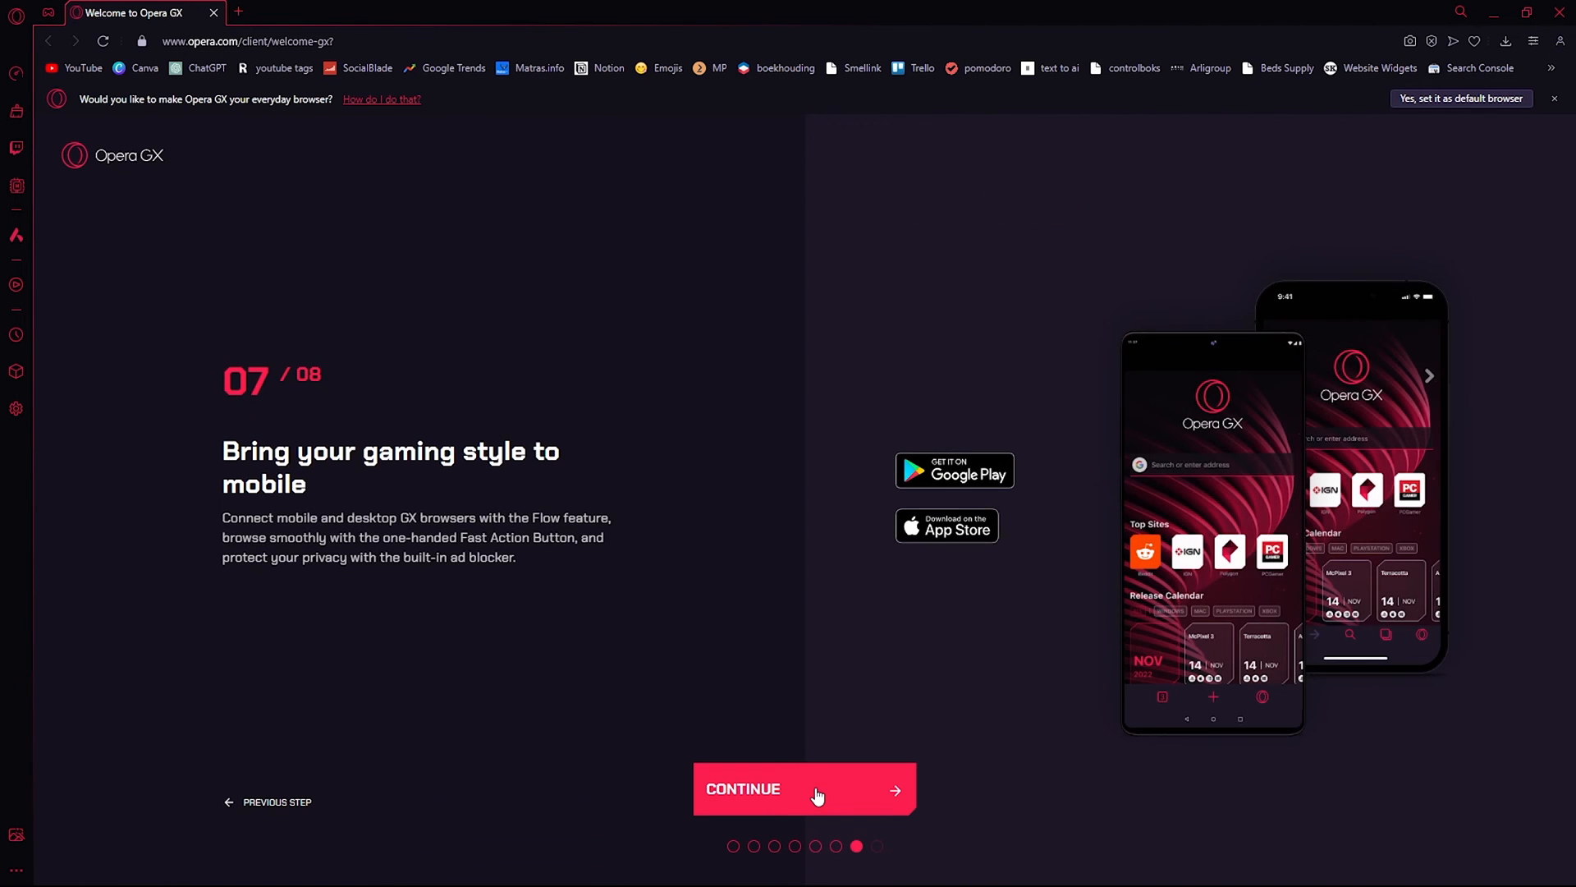
left_click(802, 788)
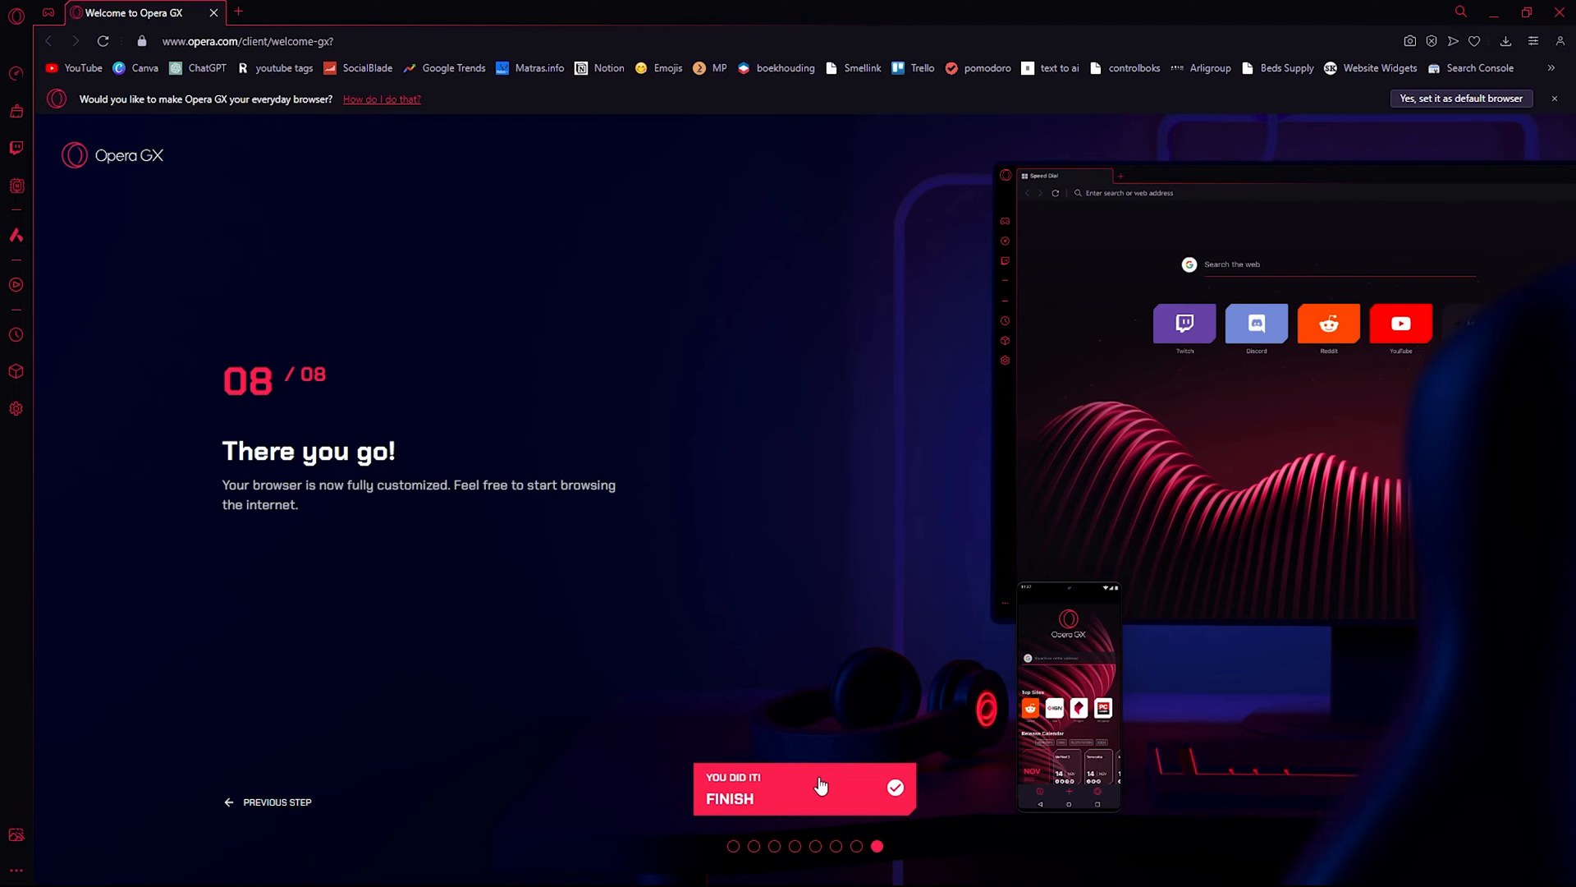
Finish the wizard on step 08 to open the Speed Dial start page
left_click(804, 789)
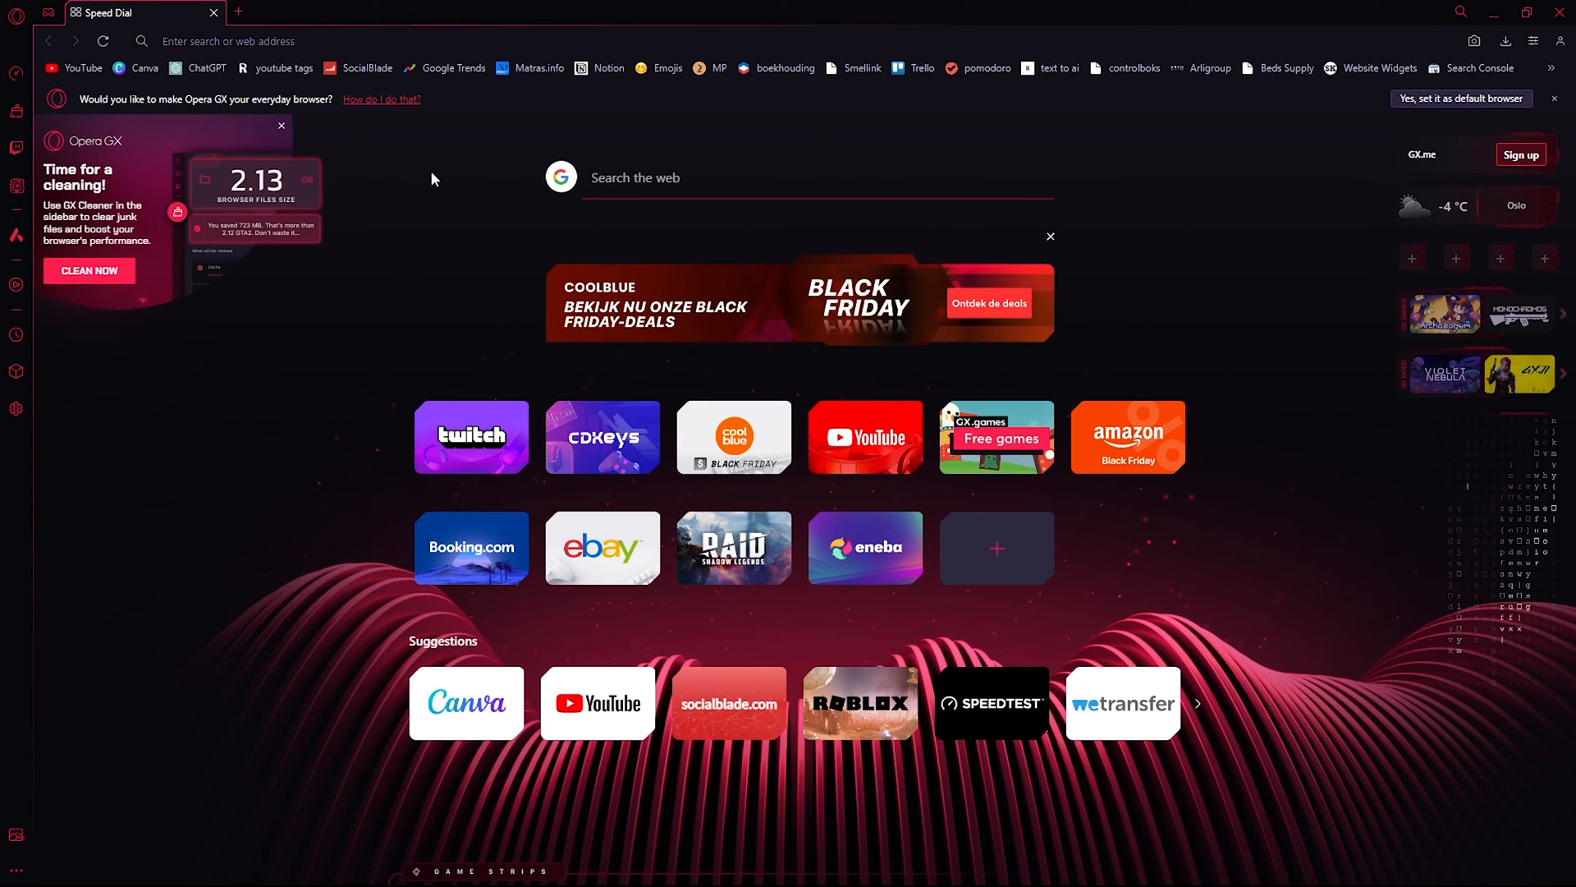
mouse_move(462, 201)
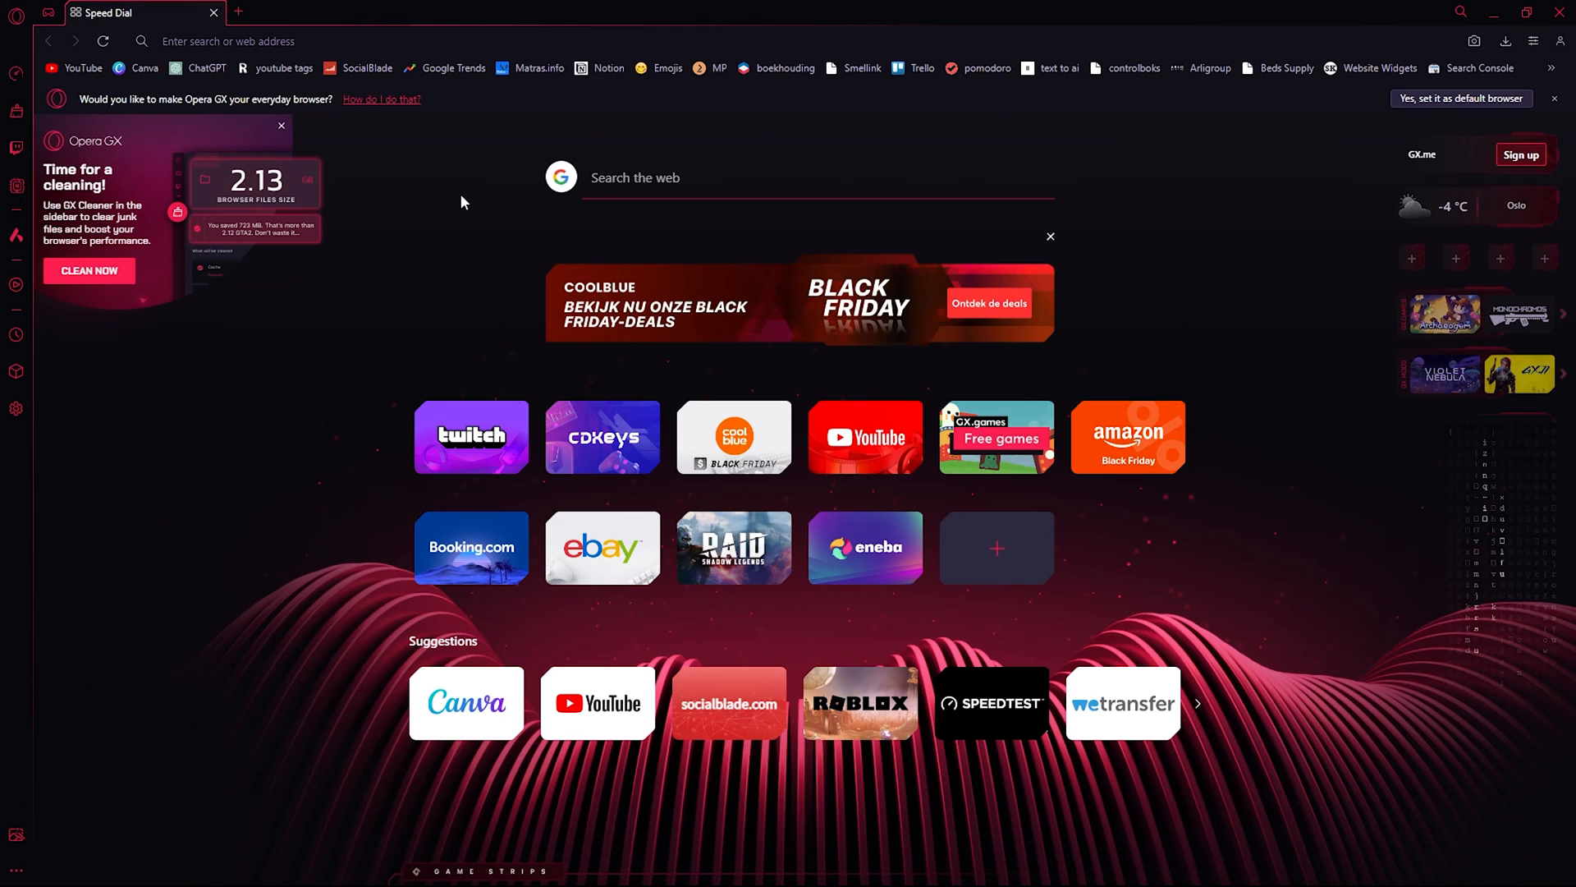
mouse_move(509, 323)
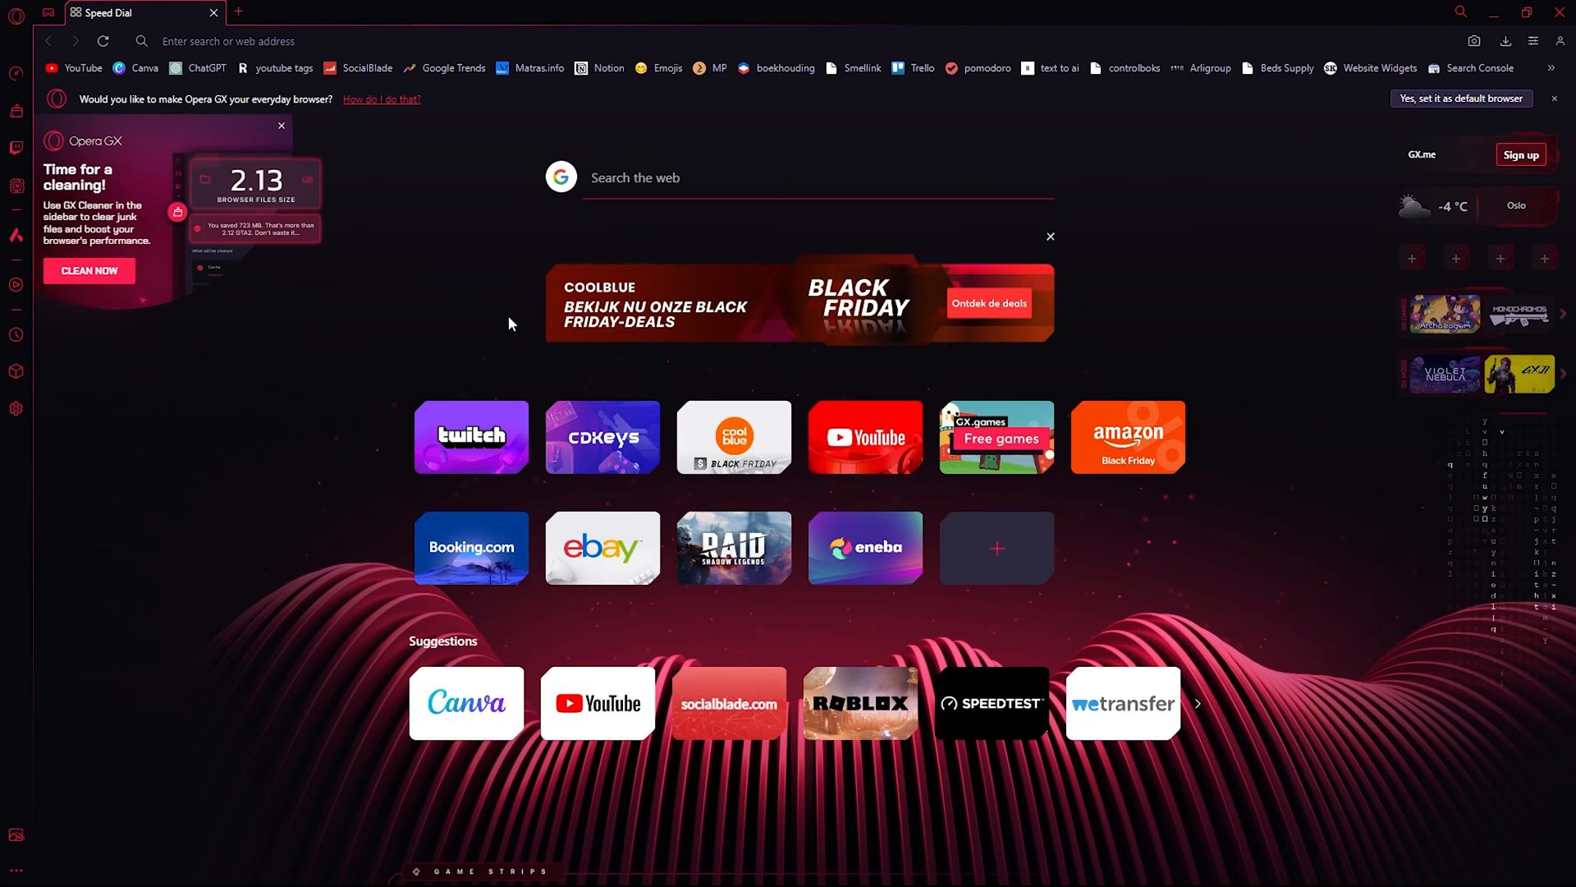
mouse_move(752, 332)
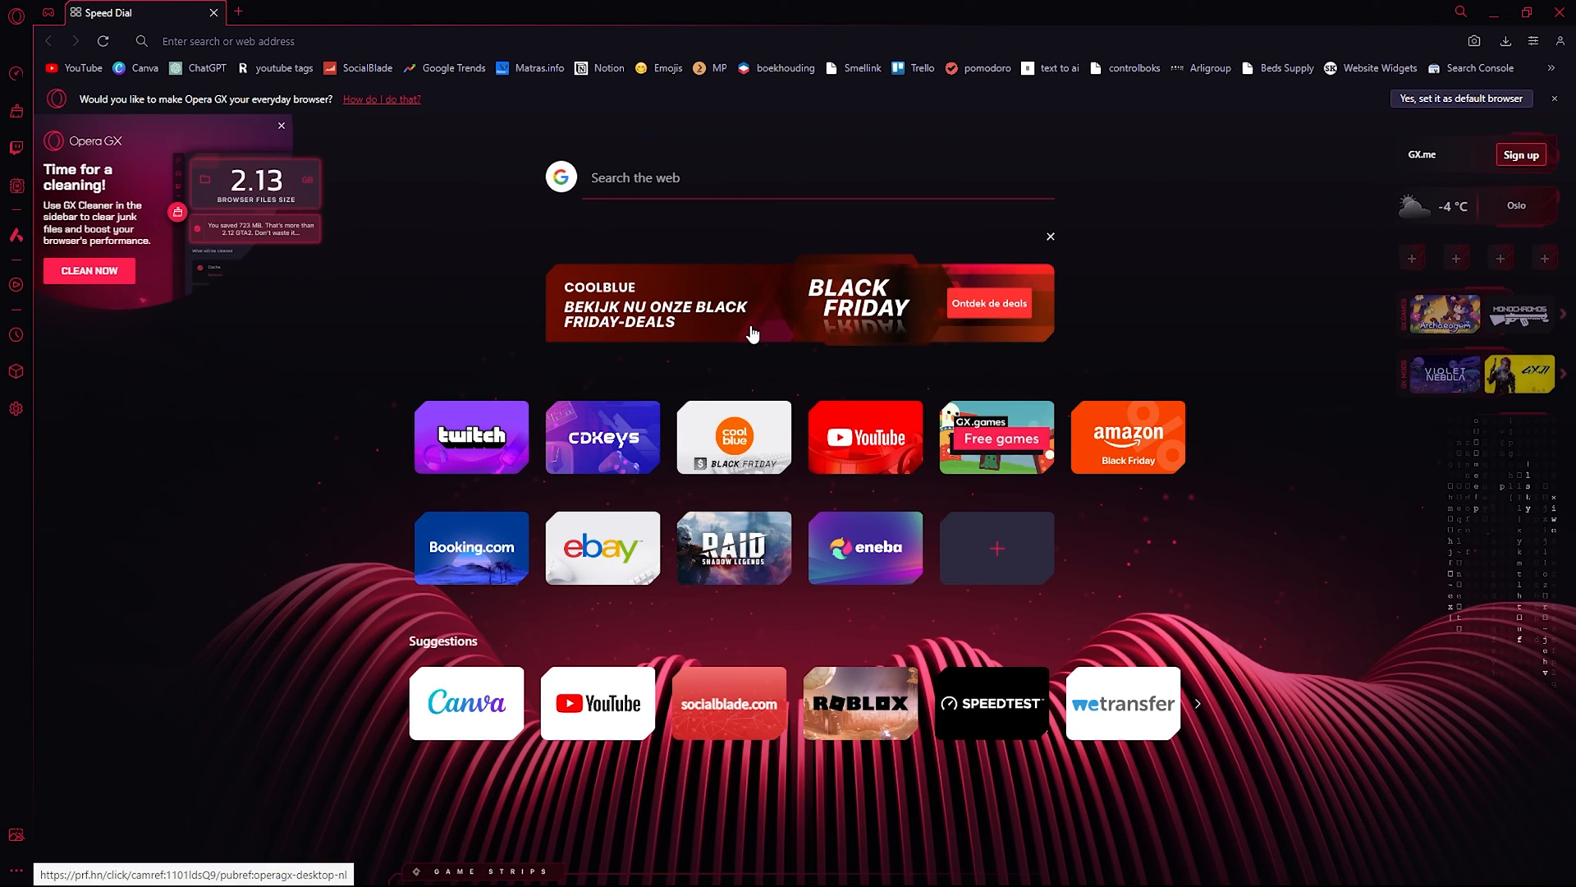
mouse_move(1270, 649)
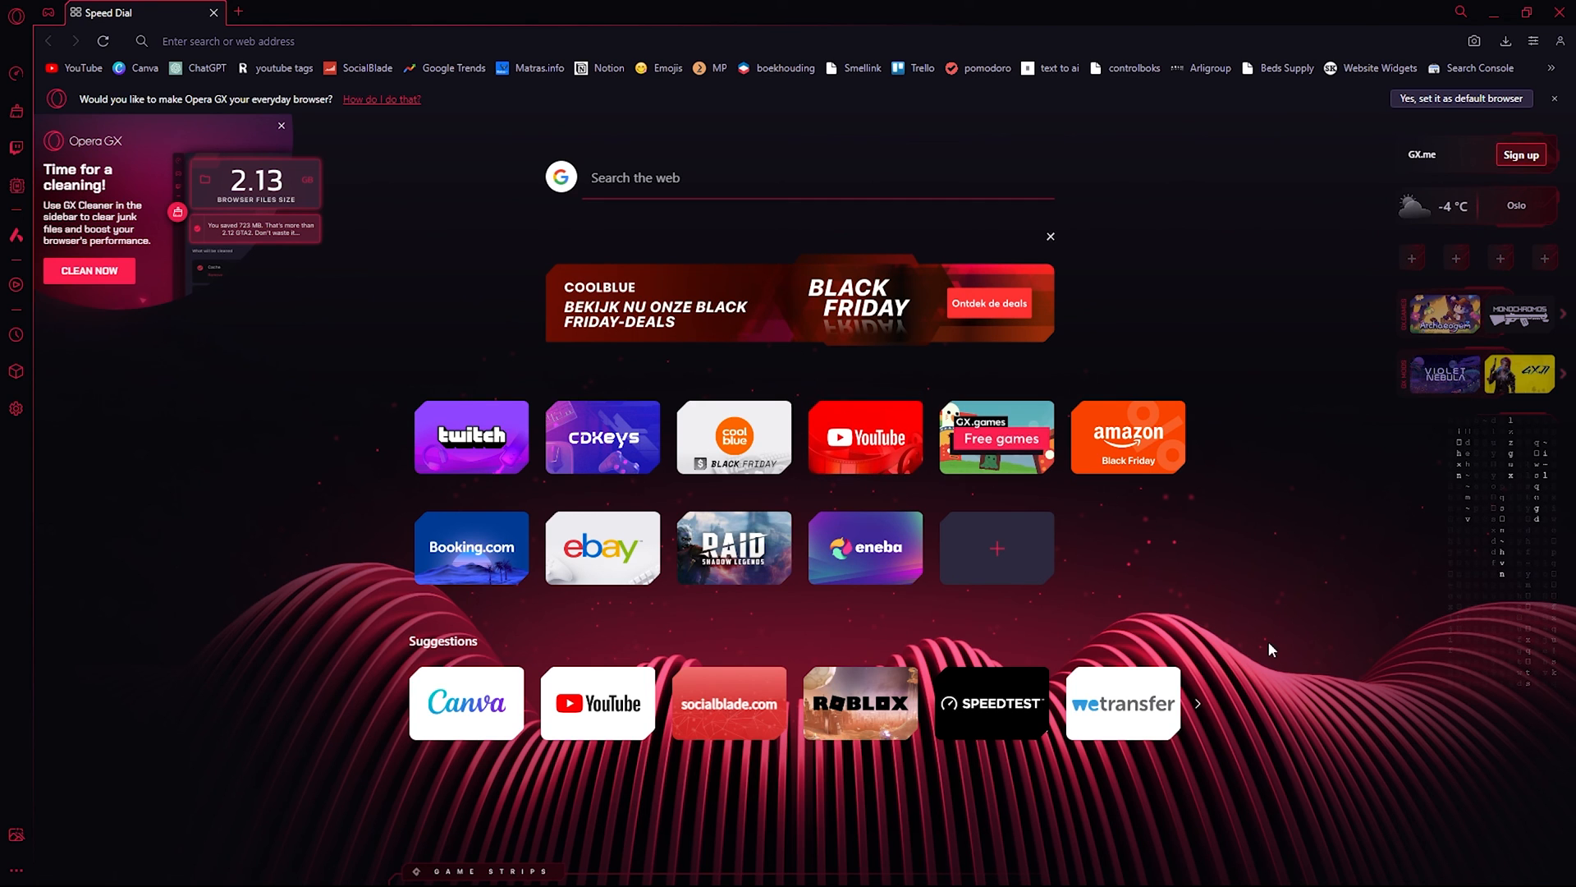